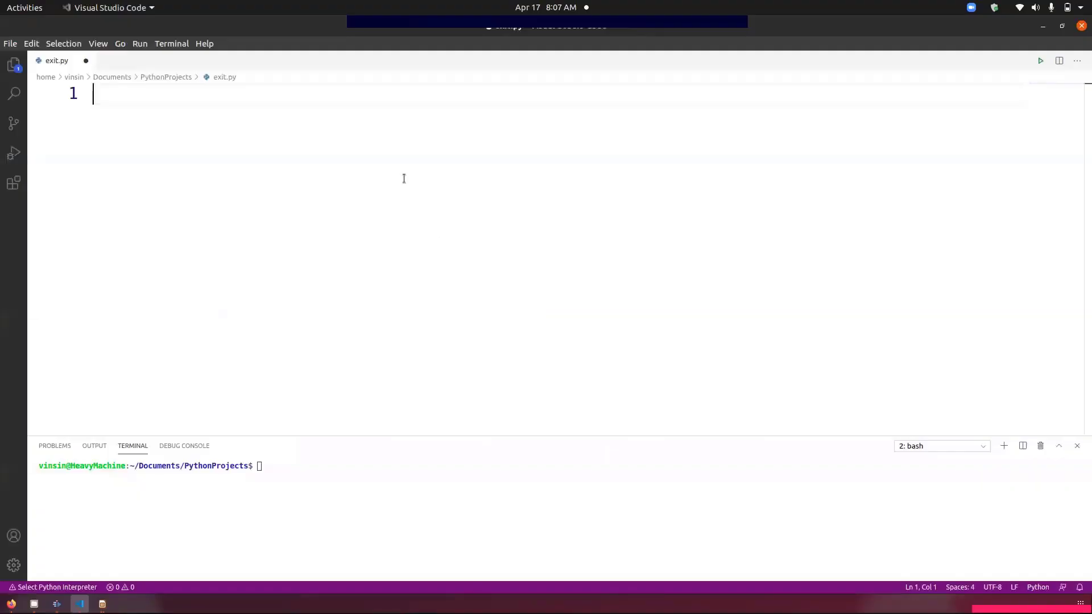
Step: Write 'from tkinter import *', 'ws = Tk()' and 'ws.mainloop()' on separate lines
text(impo)
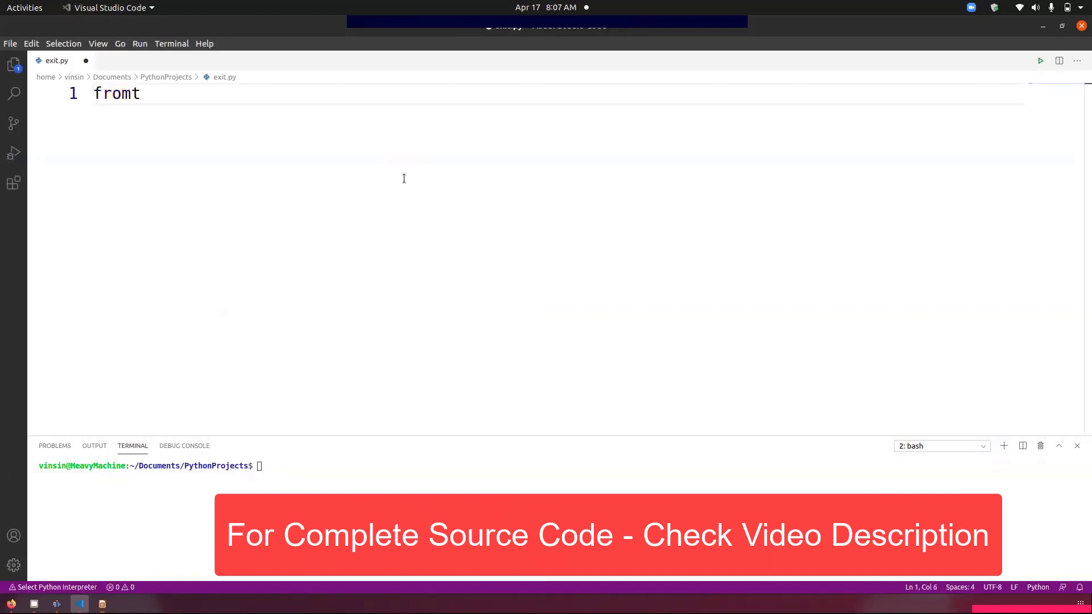
text(tkinte)
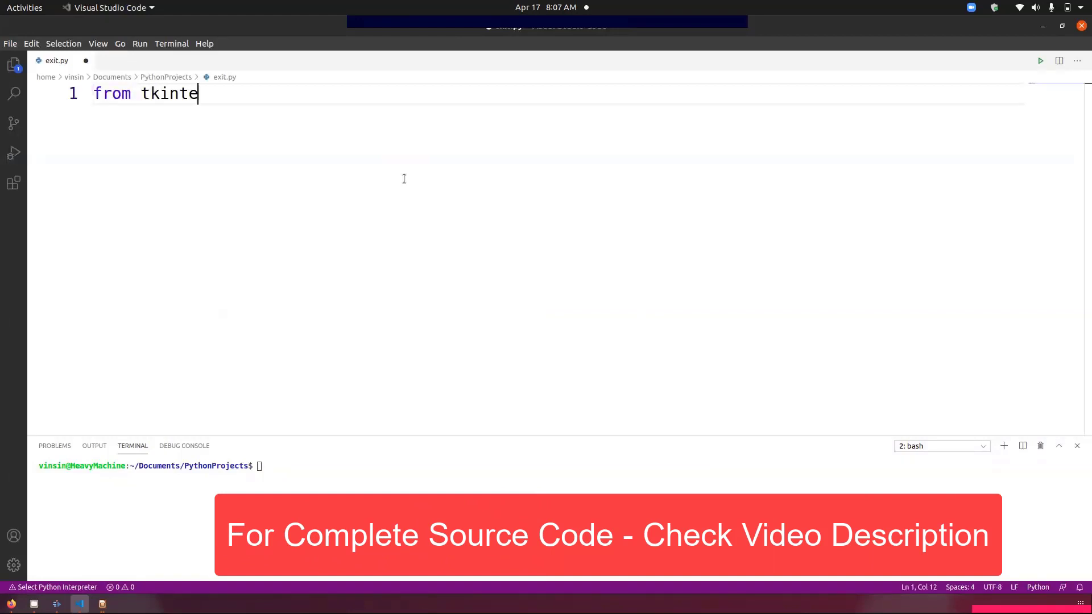
text(r import *)
text(ws)
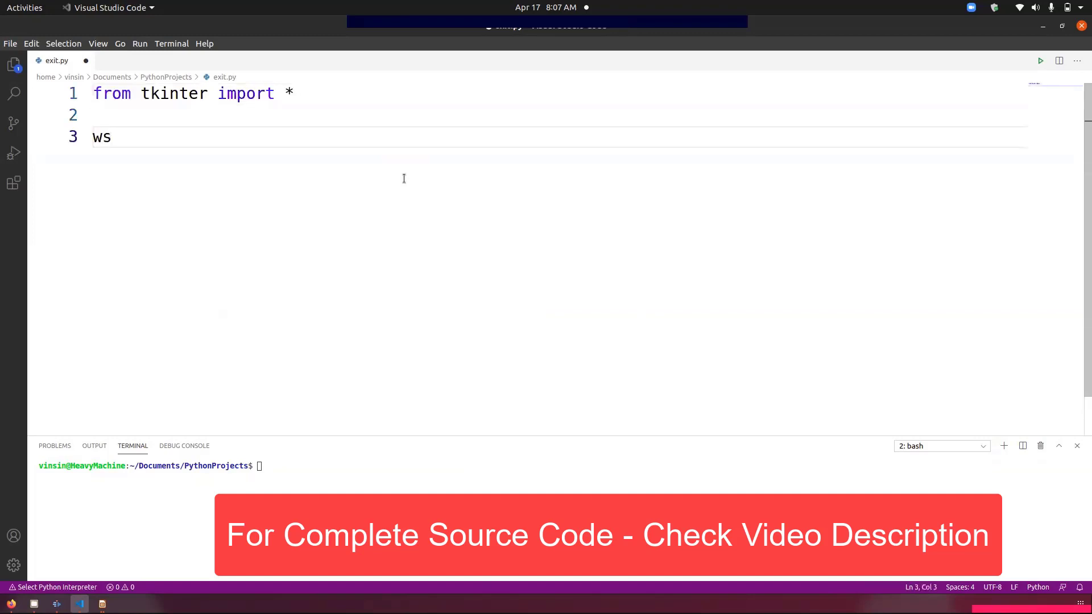
text(= Tk)
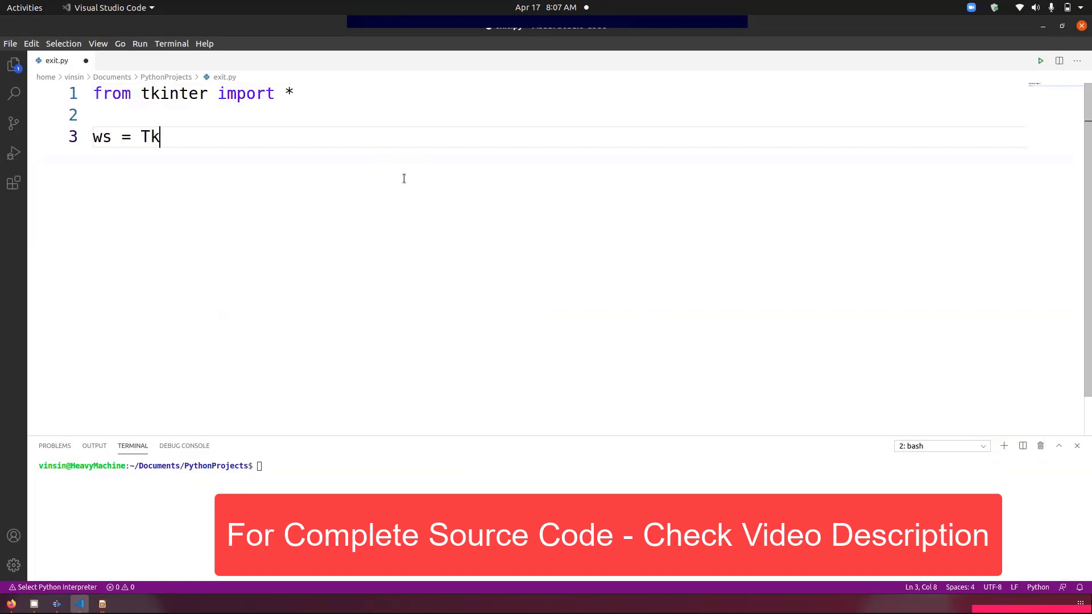
text(())
text(ws.m)
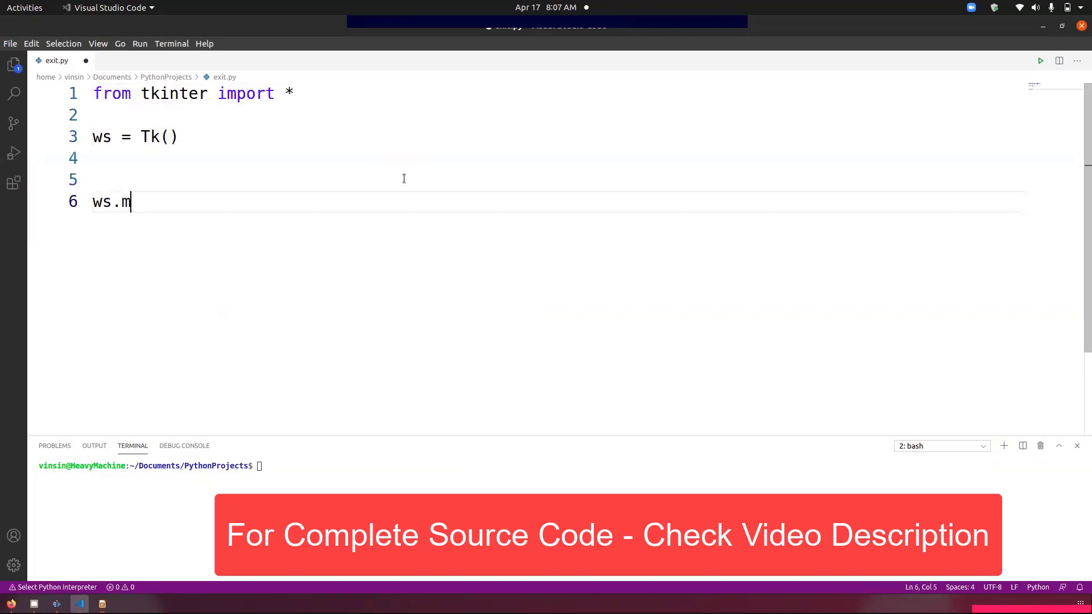
text(ainloop)
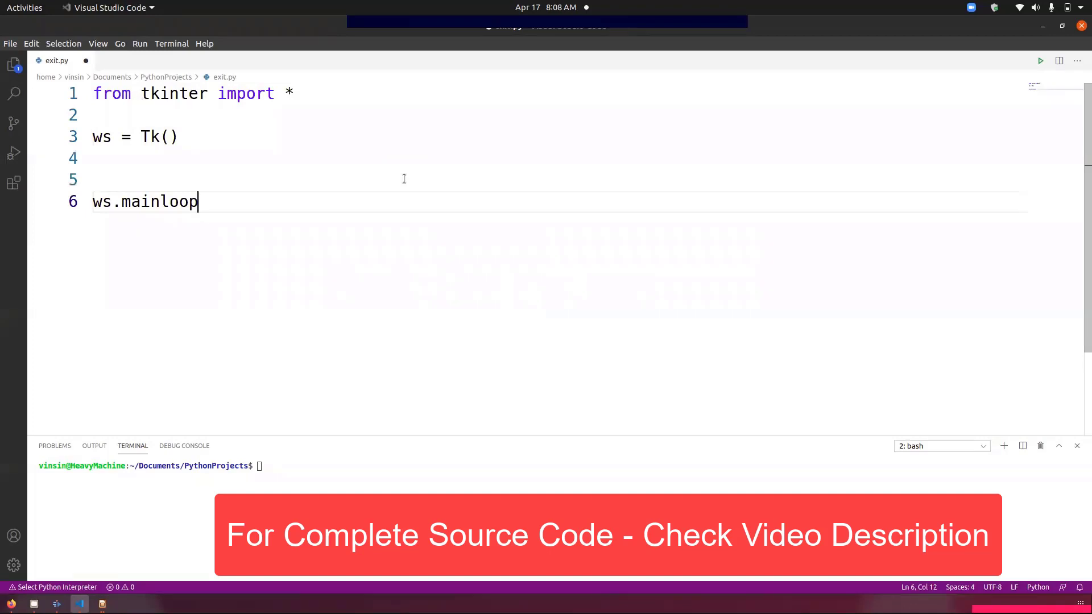
text(())
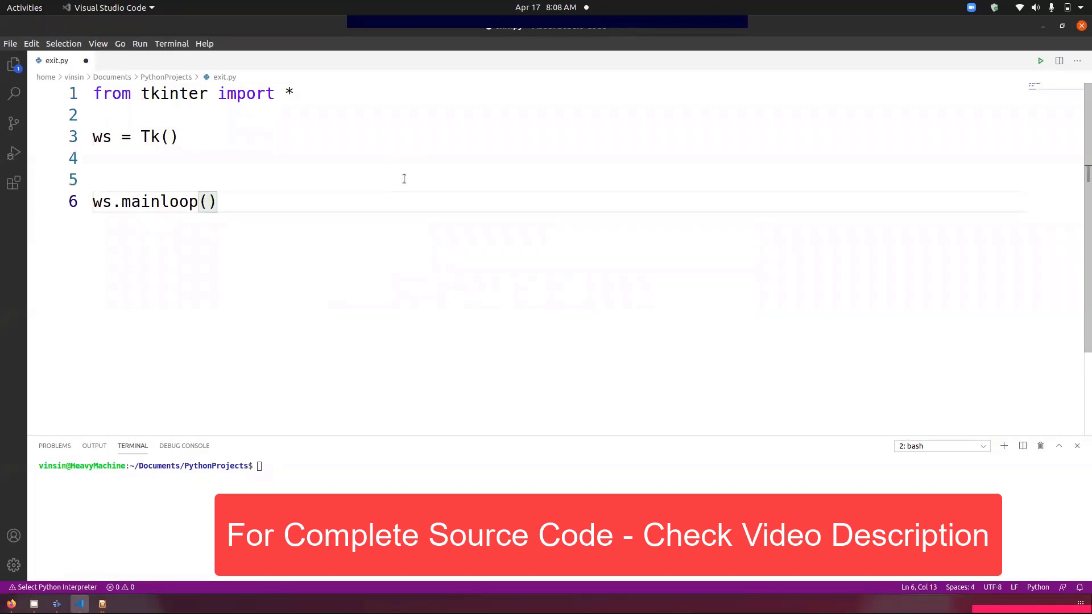
Step: Add ws.title('PythonGuides') and ws.geometry('400x300') after ws = Tk()
text(ws)
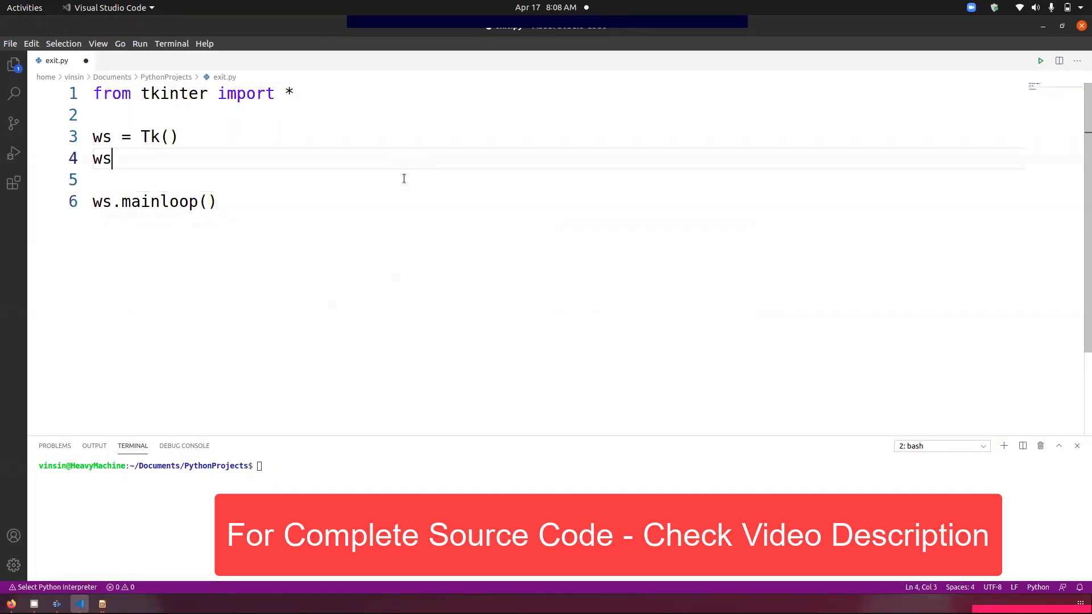
text(.title())
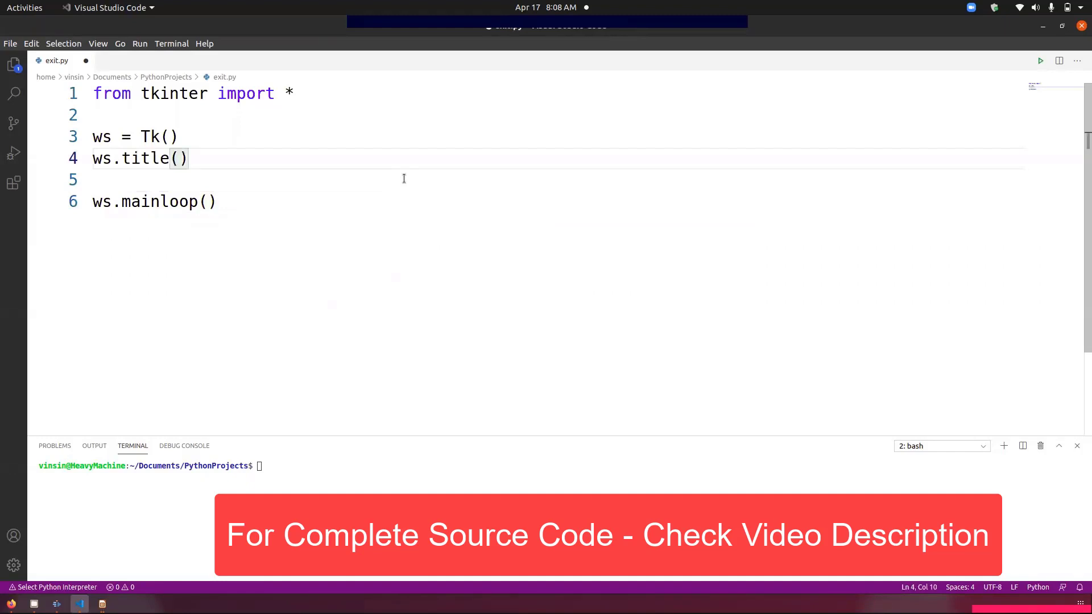
text('PythonGuid')
text(w)
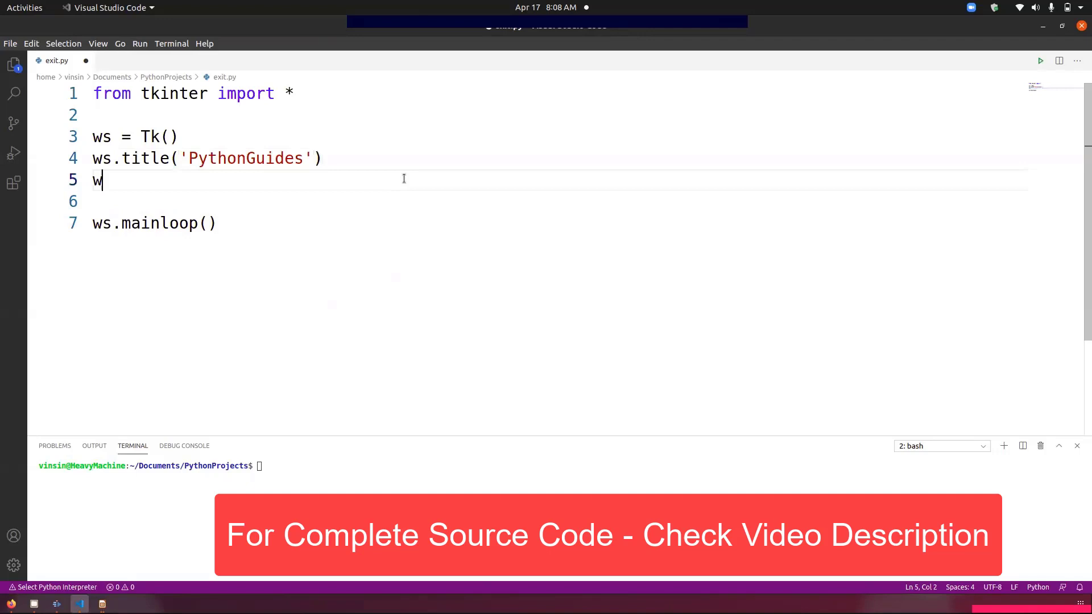
text(s.g)
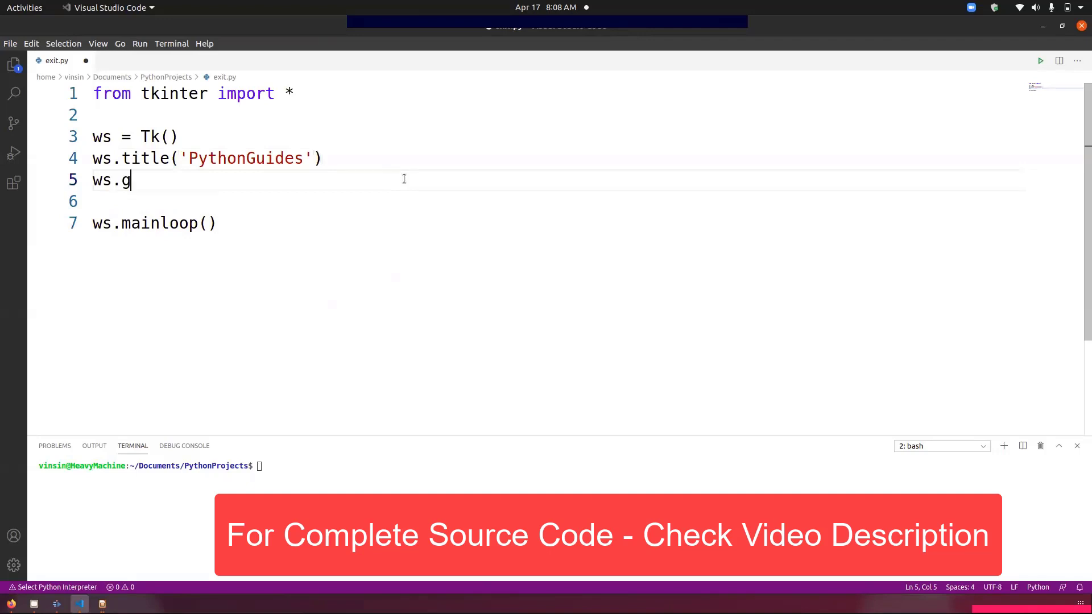
text(eo)
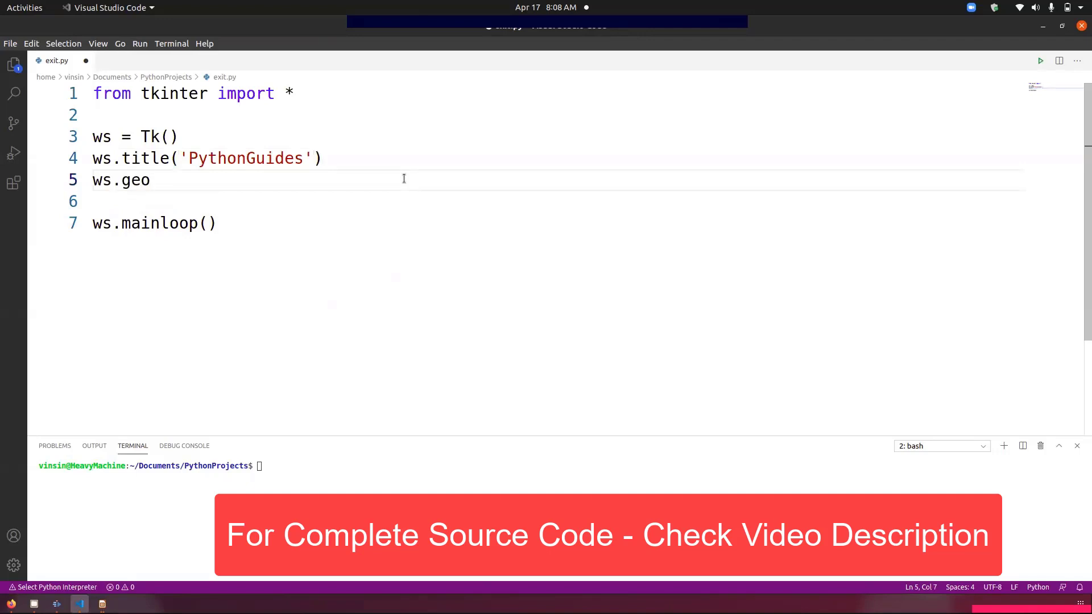
text(metry())
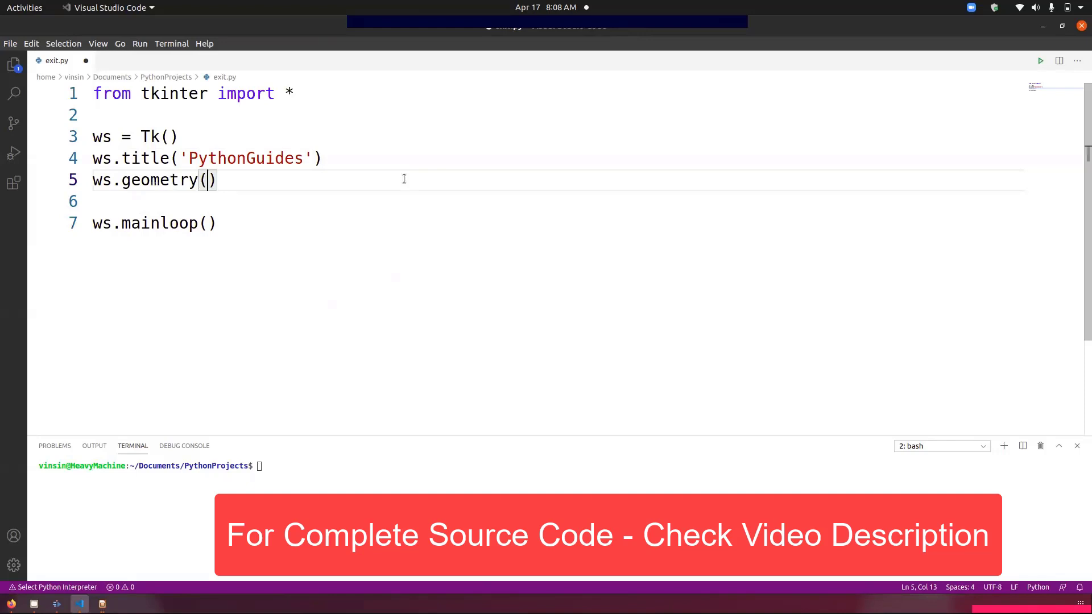
text('400')
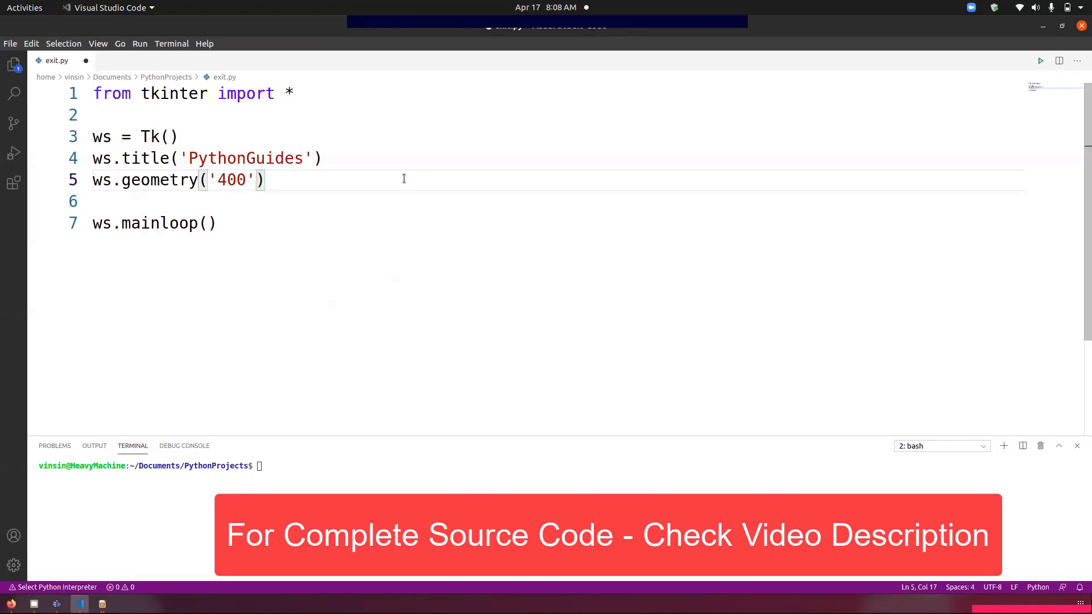
text(x300)
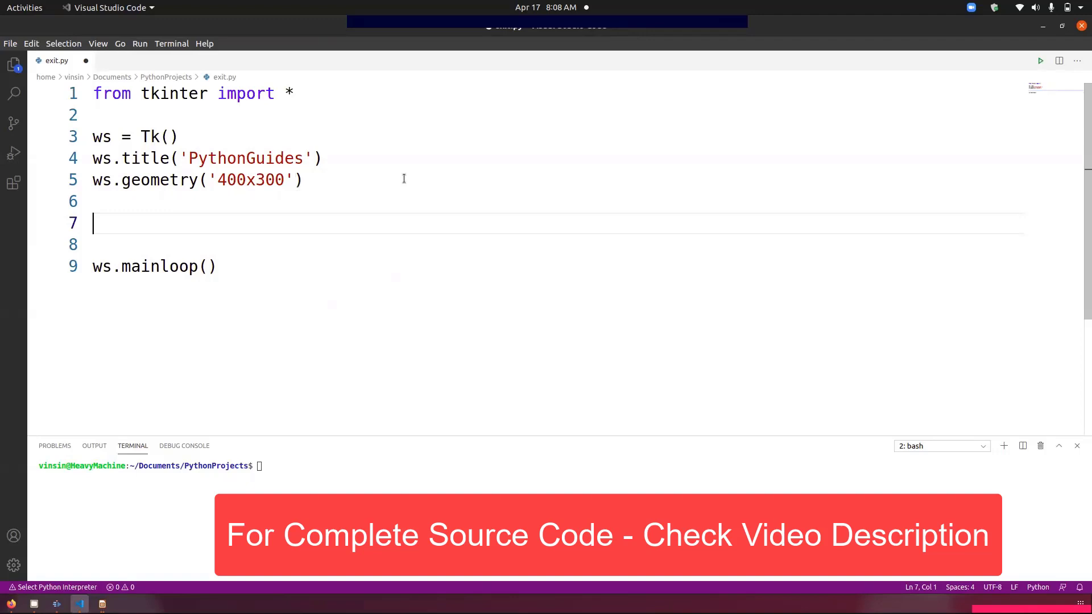
Step: Start an 'exitbtn = Button()' call with a new indented argument line
text(bt)
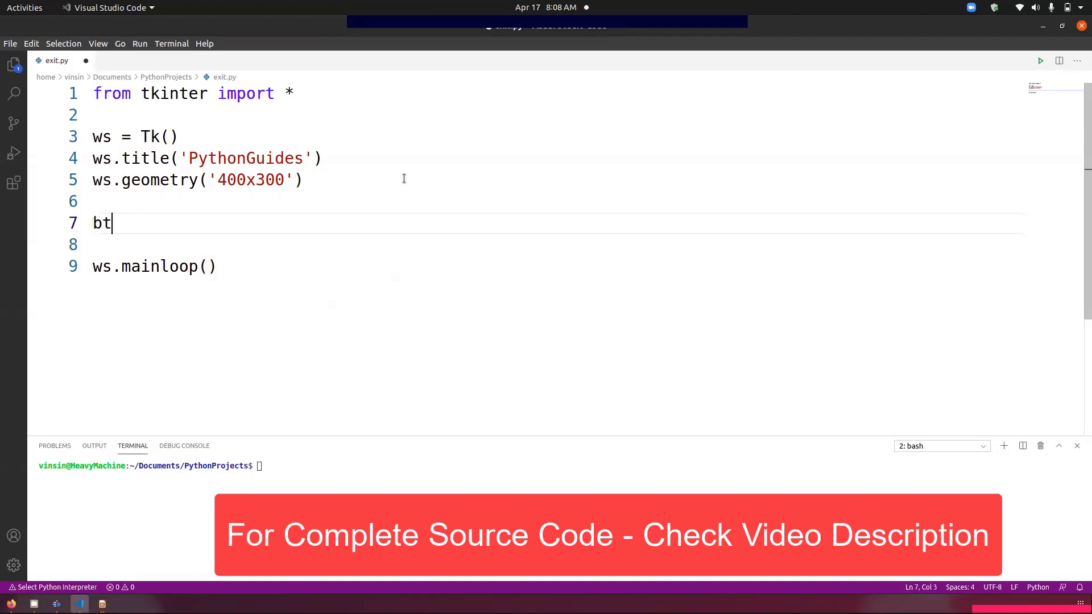
text(n)
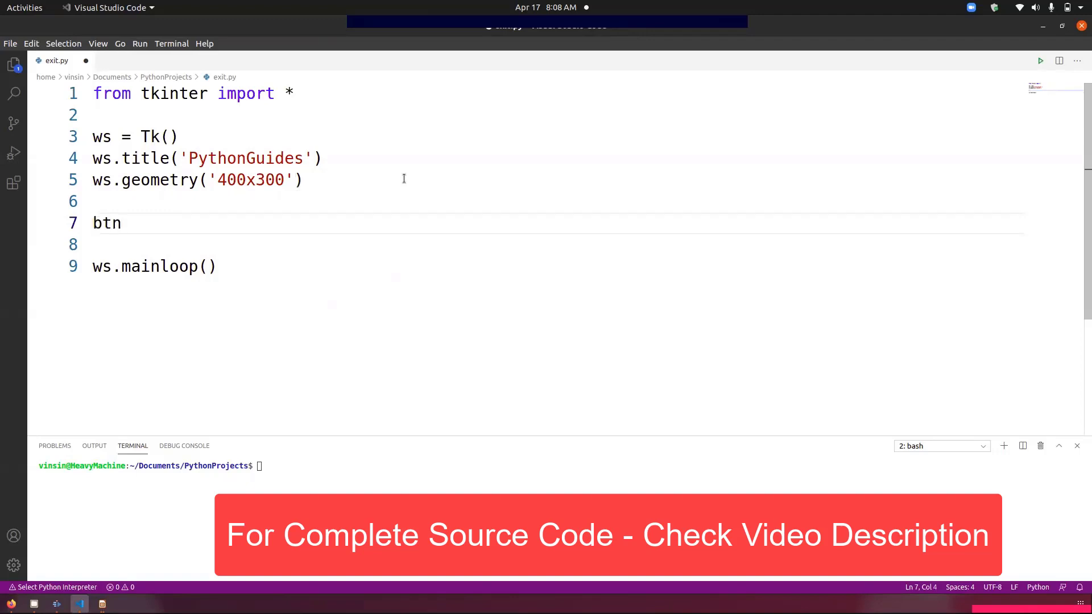
key(BackSpace)
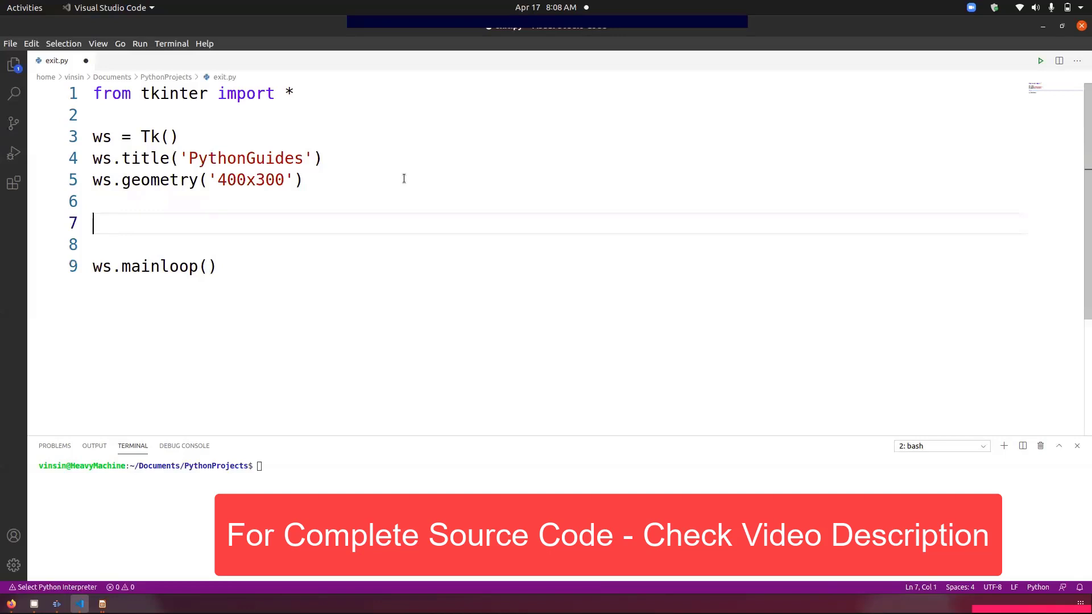
text(exit)
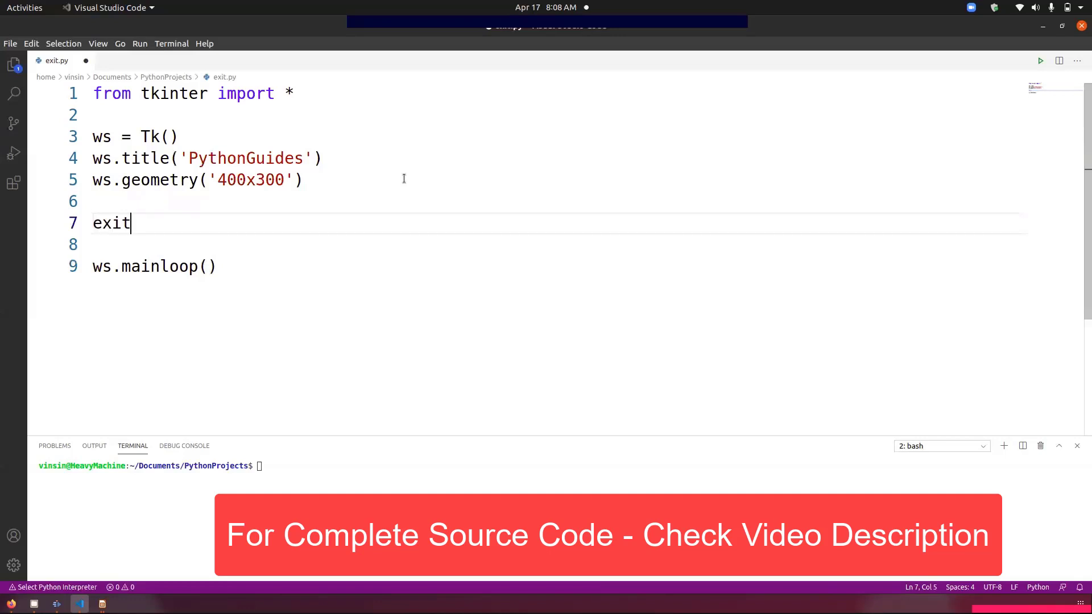
text(btn =)
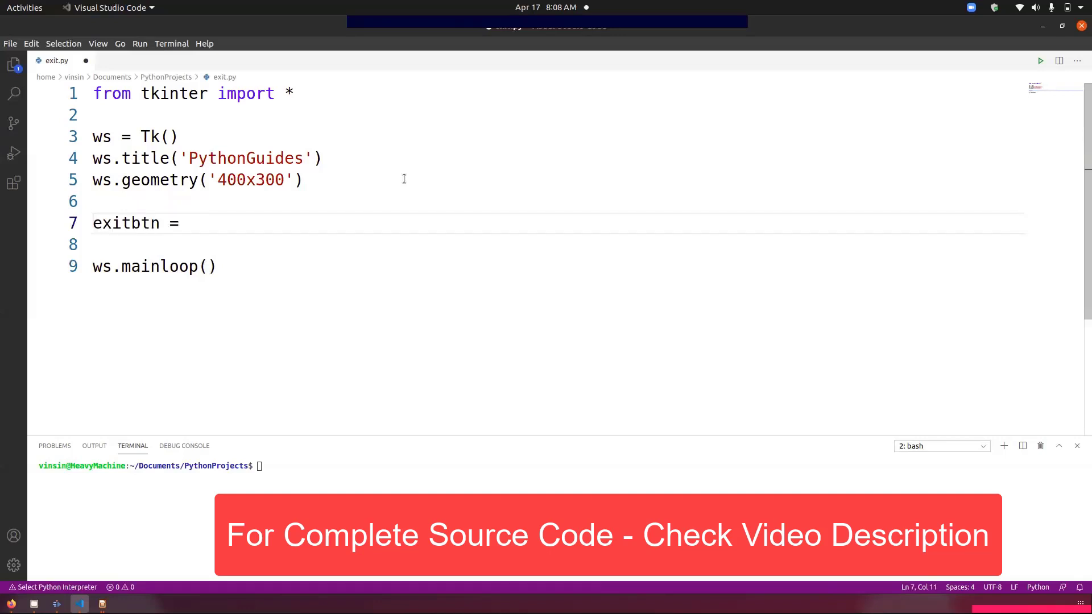
text(But)
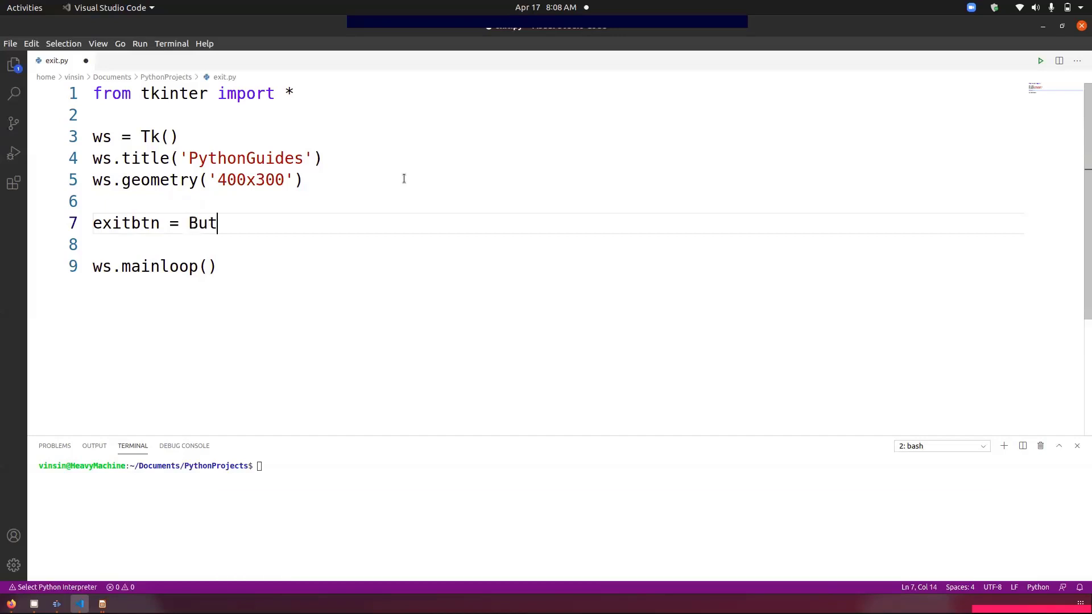
text(ton())
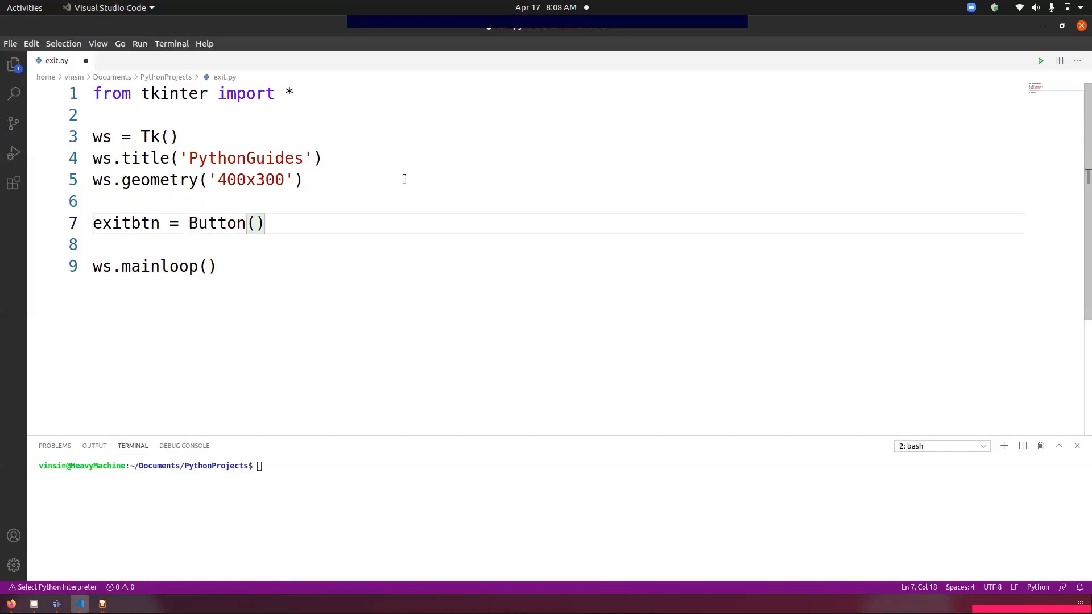
key(Enter)
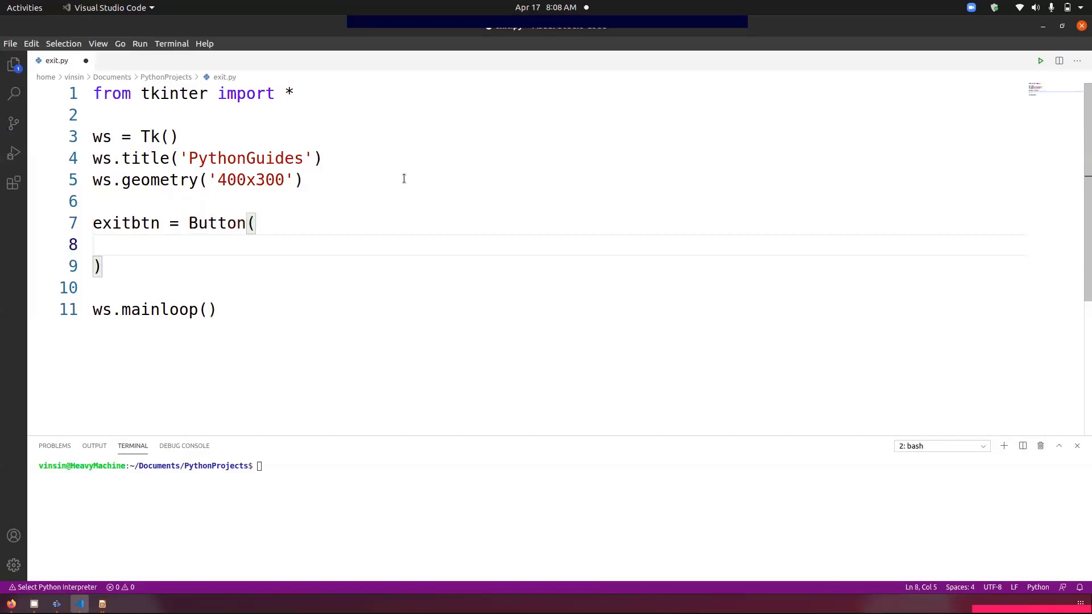
Step: Fill in the Button arguments ws, text='Exit', and command=
text(ws)
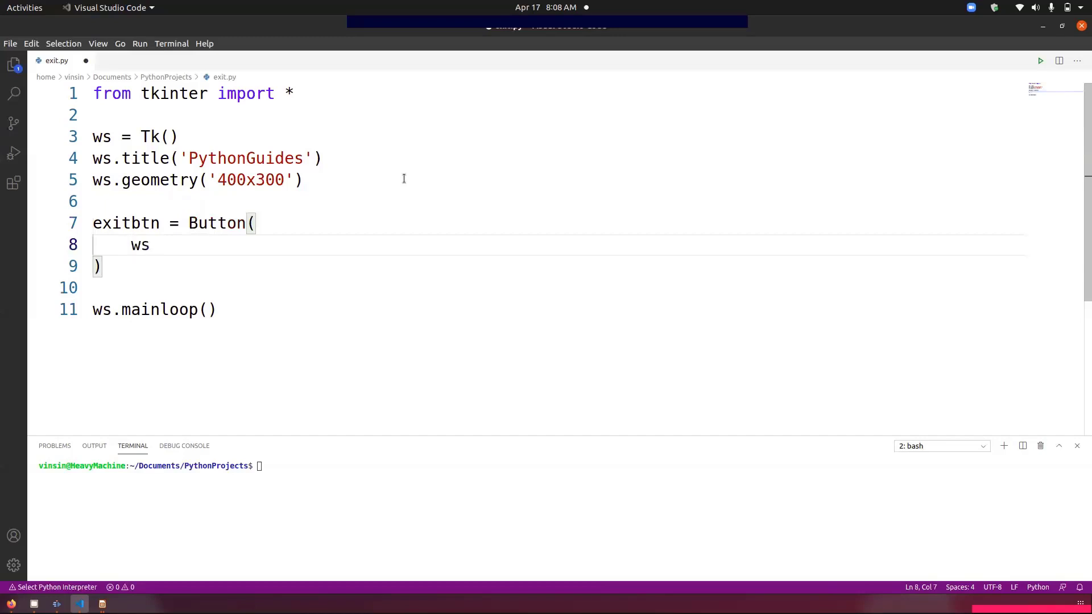
text(,)
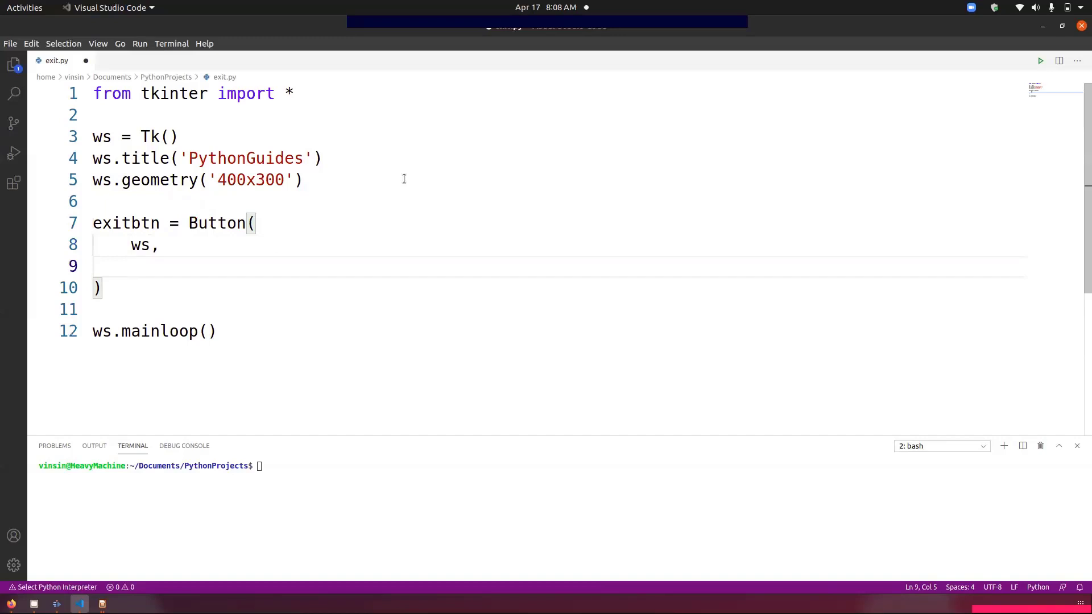
text(te)
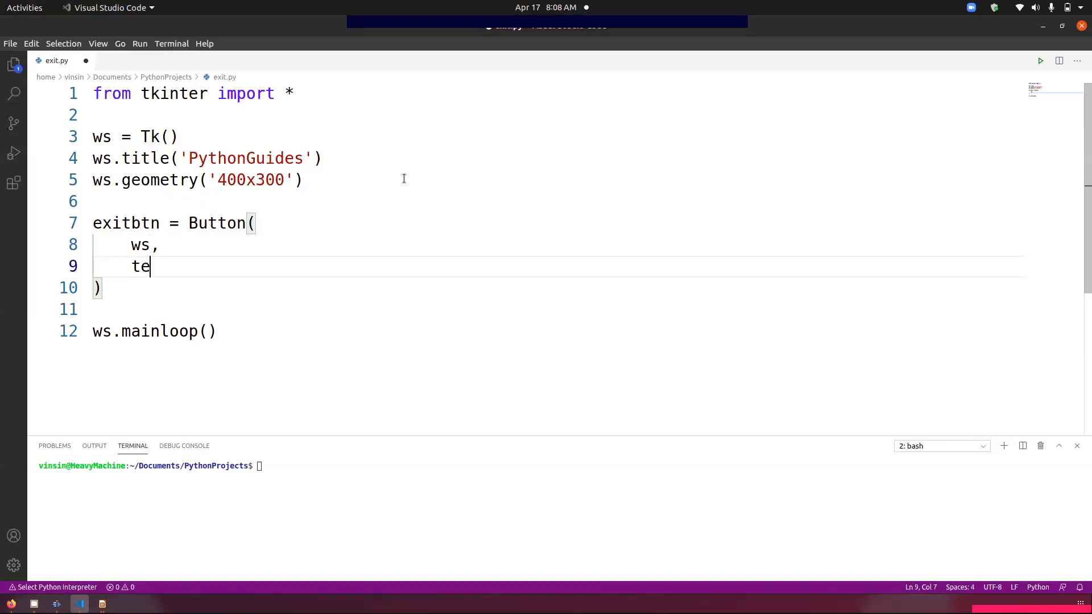
text(xt='E')
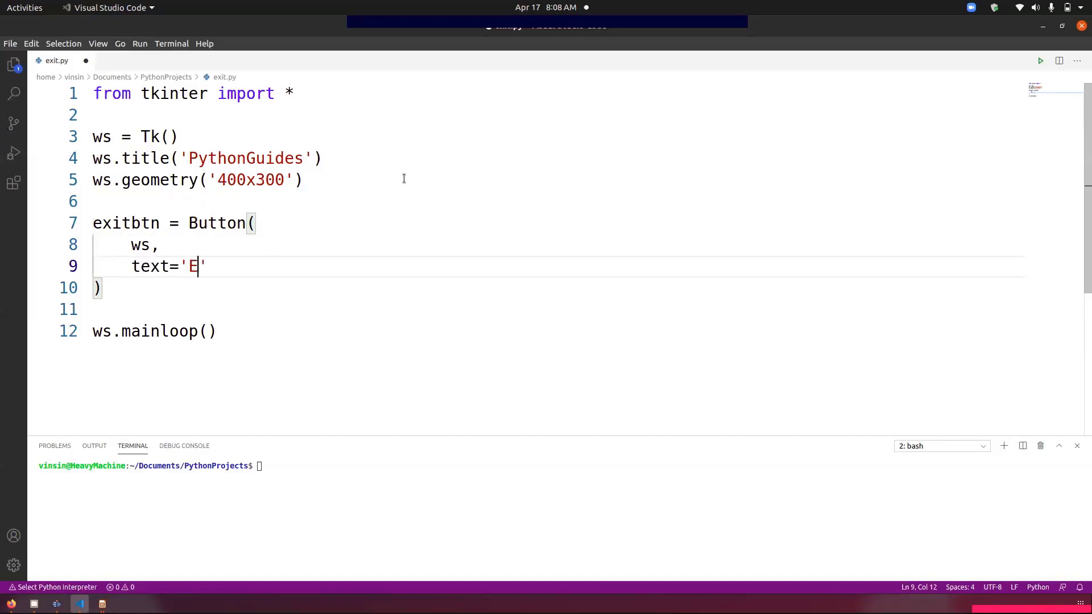
text(xit)
text(c)
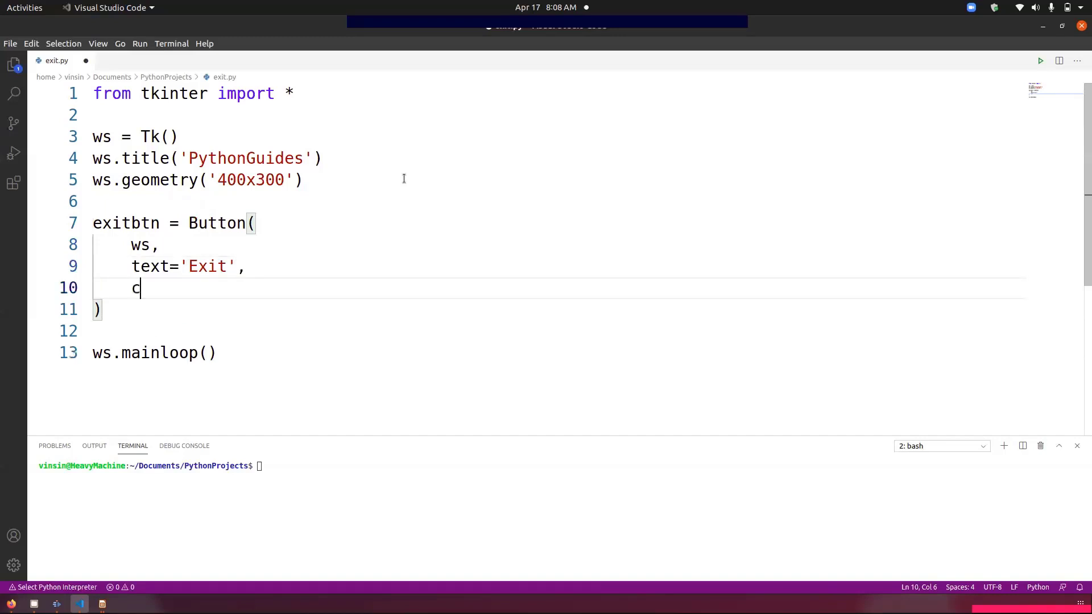
text(ommand)
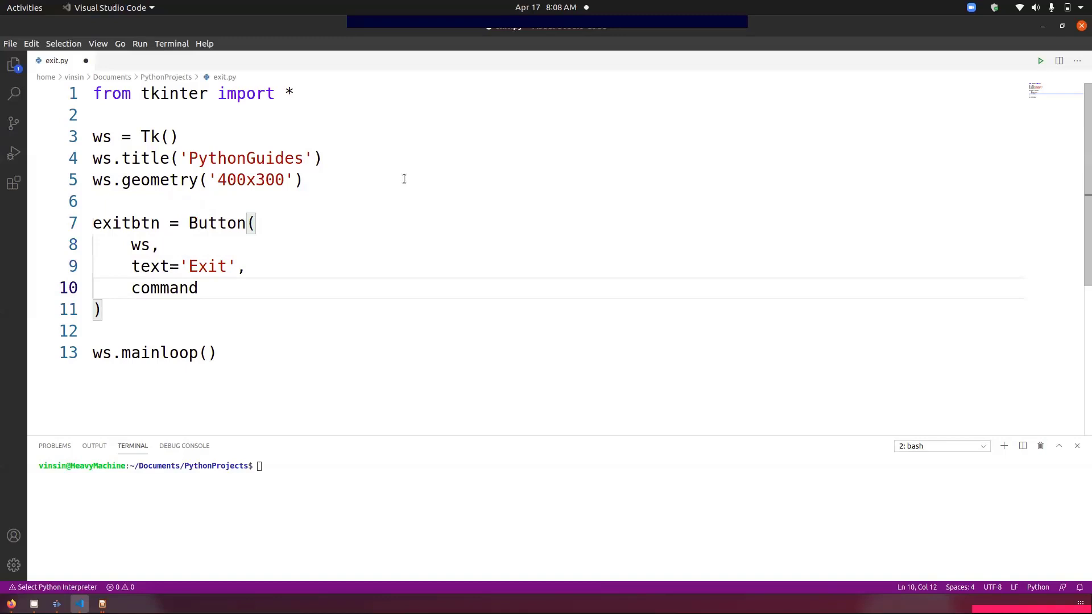
text(=)
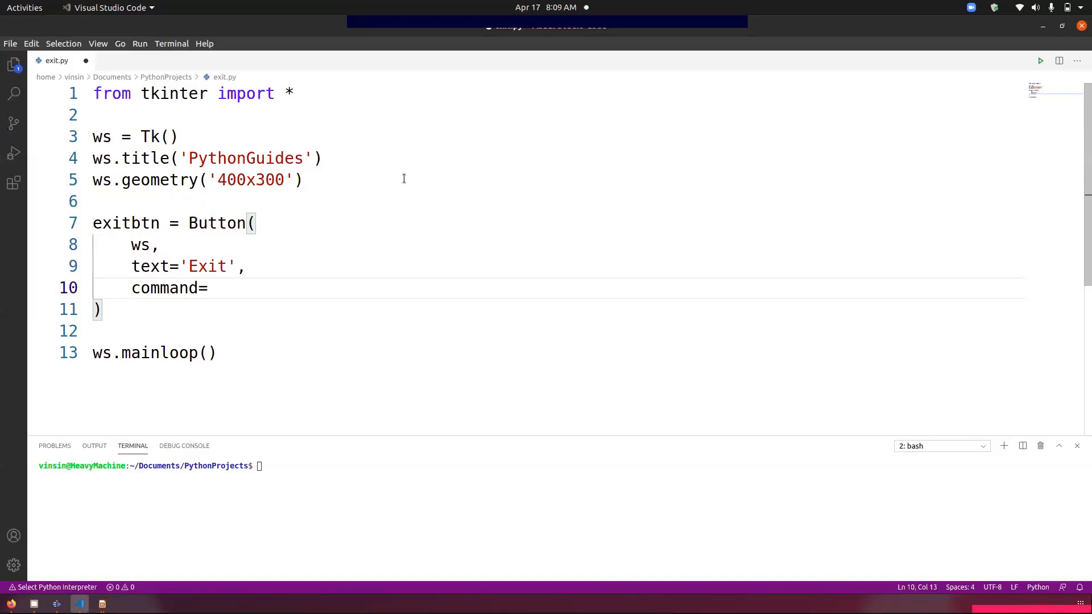
Step: Define exit_screen() below the import, with ws.destroy() as its body
click(208, 223)
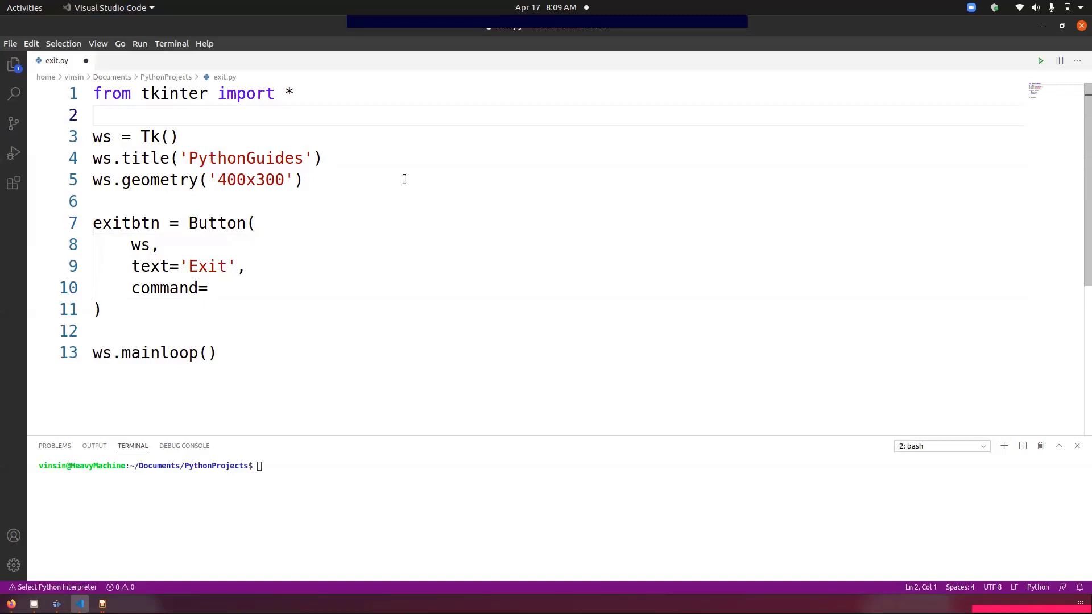
text(def)
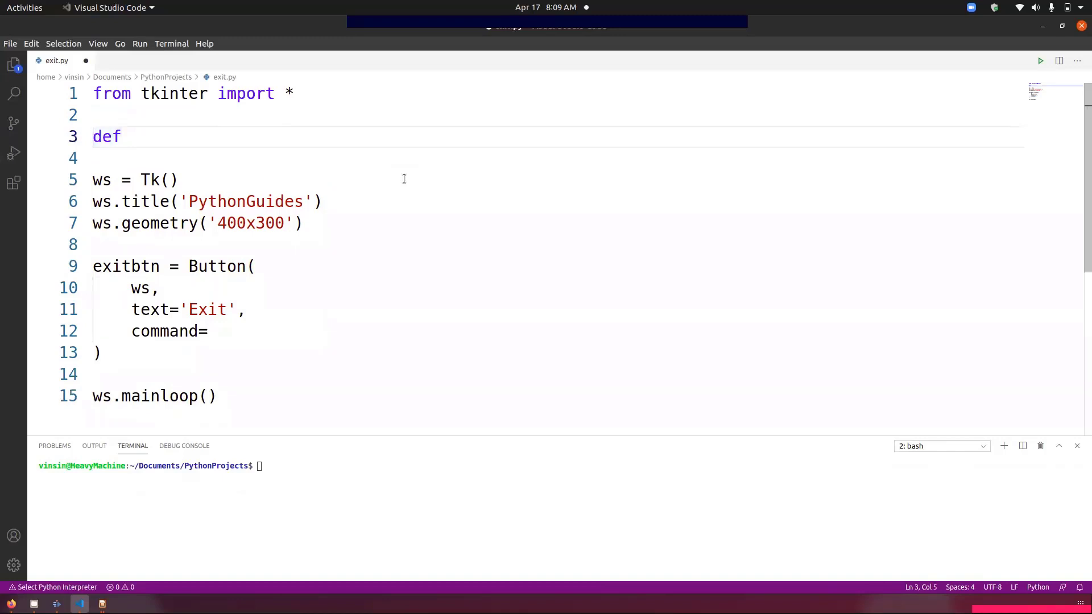
text(exit)
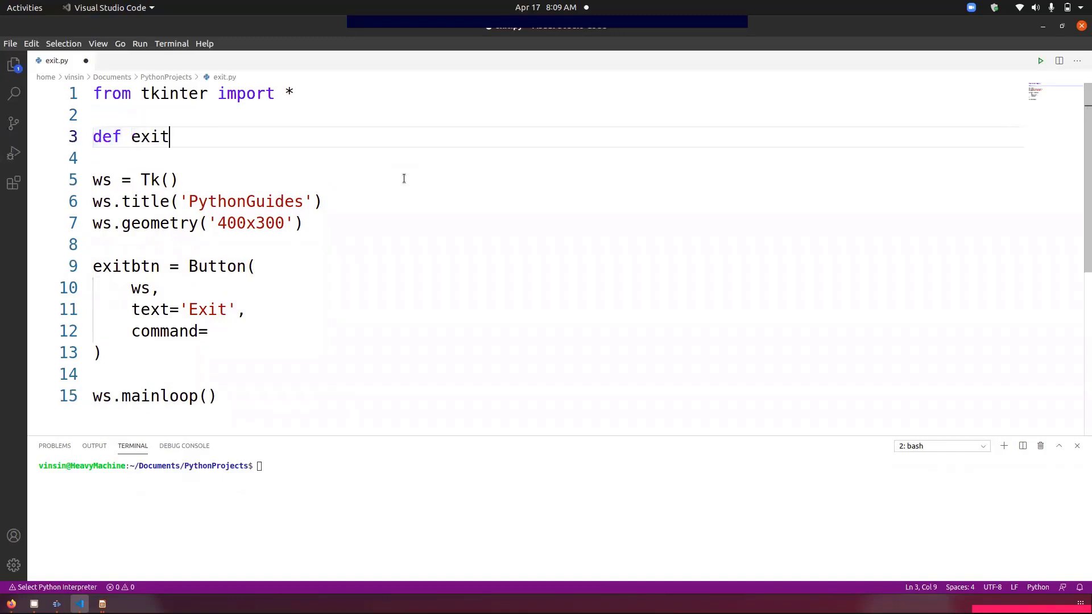
text(_scr)
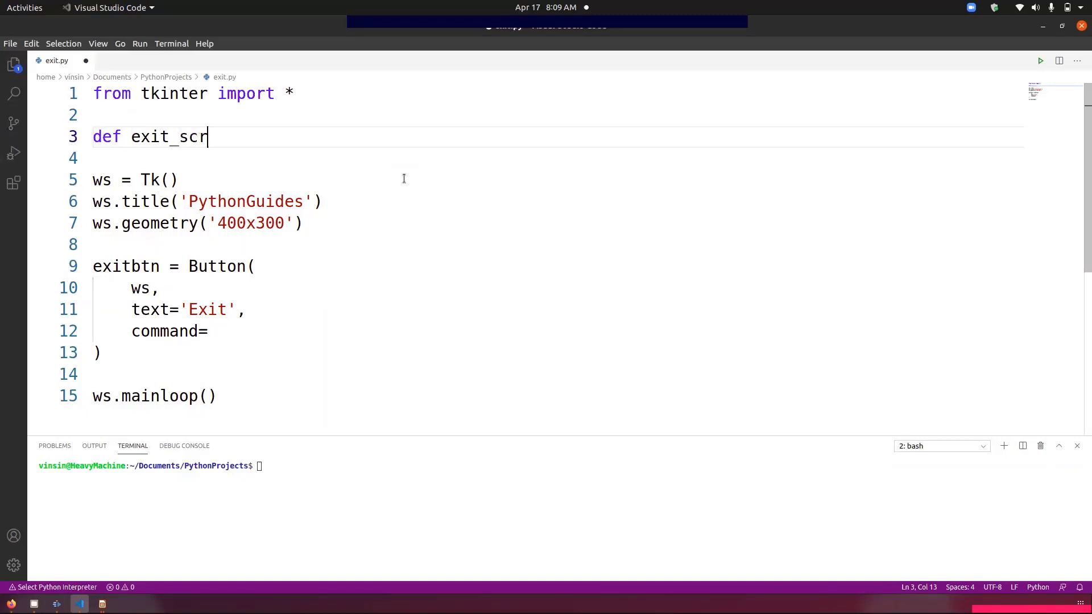
text(een():)
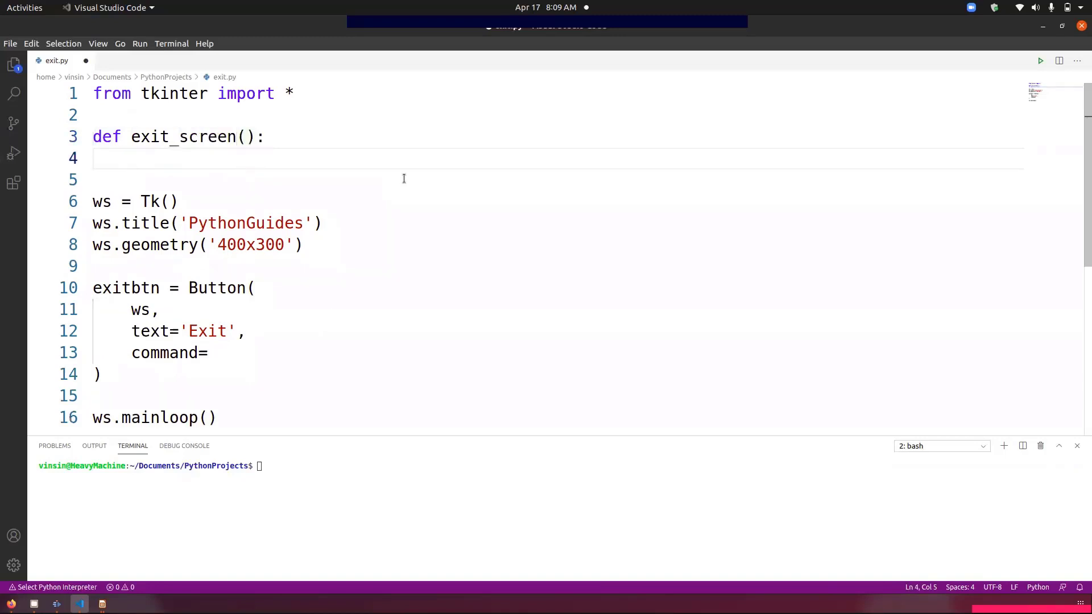
text(ws.)
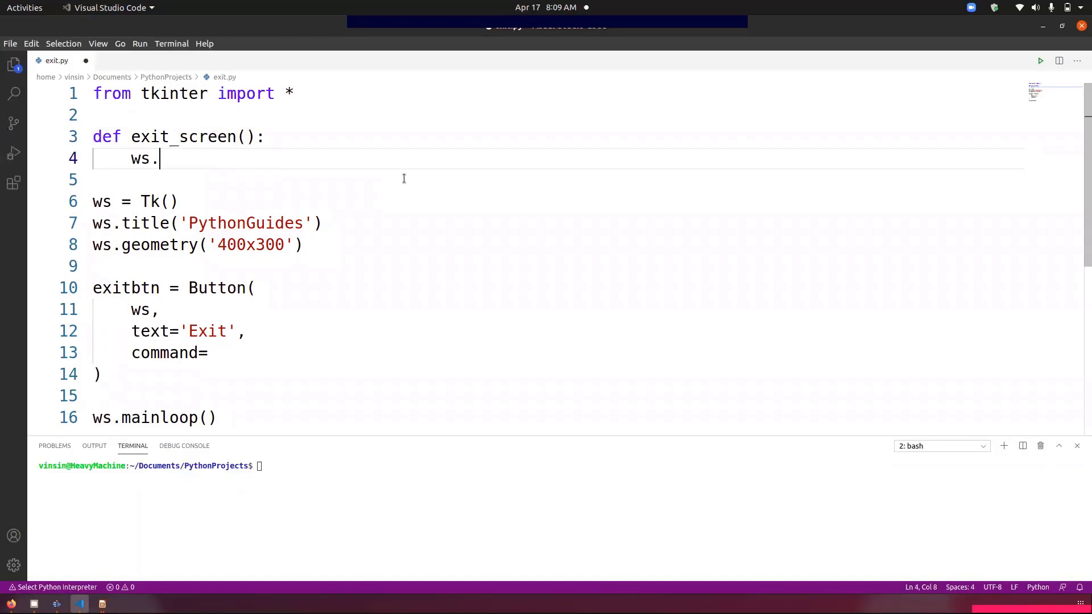
text(destr)
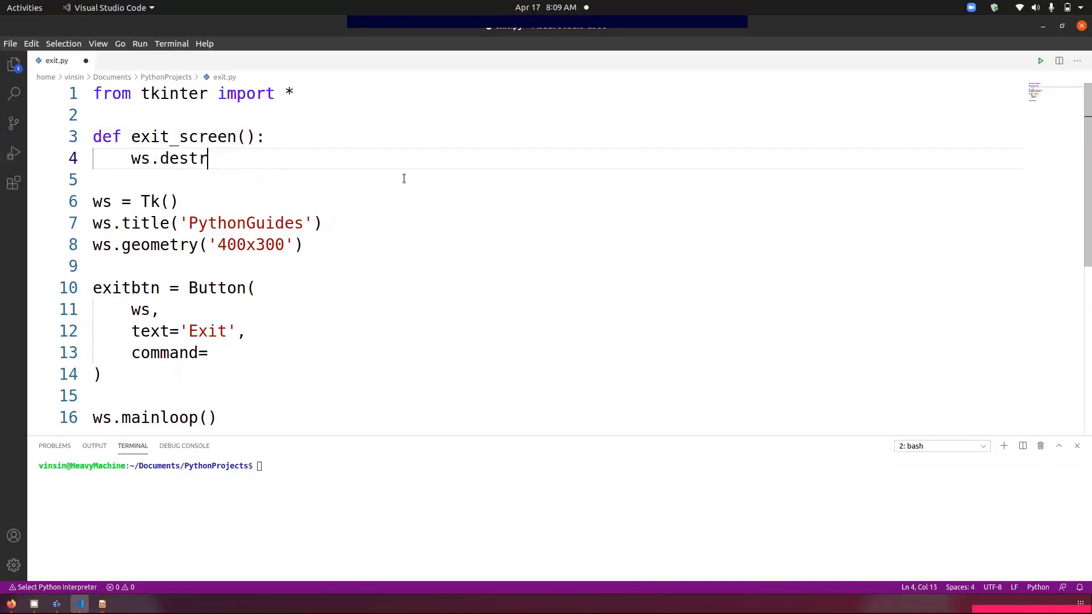
text(oy)
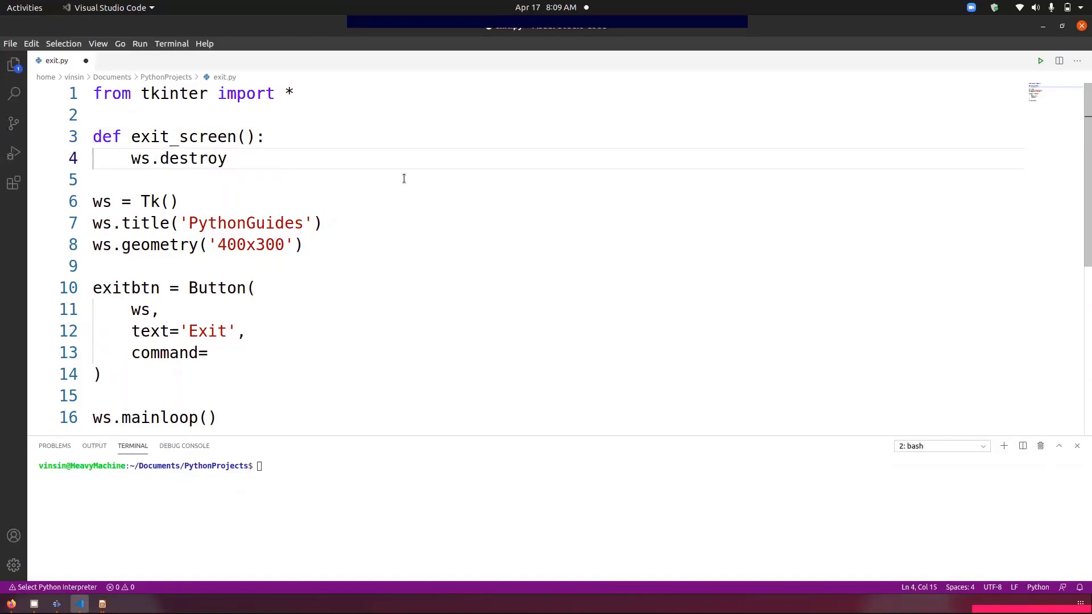
text(())
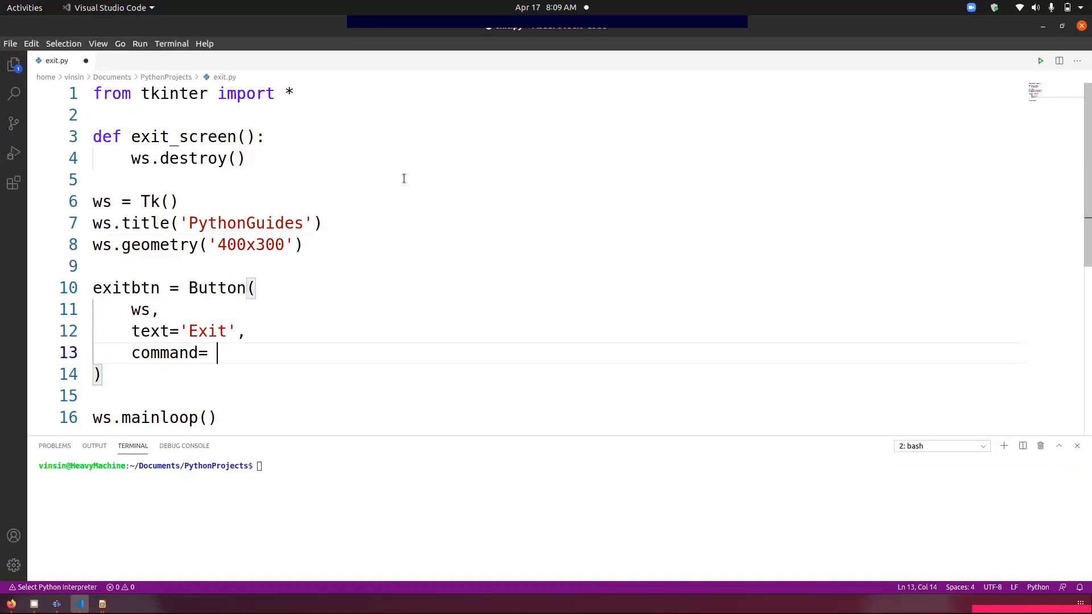
Step: Set the Exit button's command to exit_screen and save exit.py
text(exit)
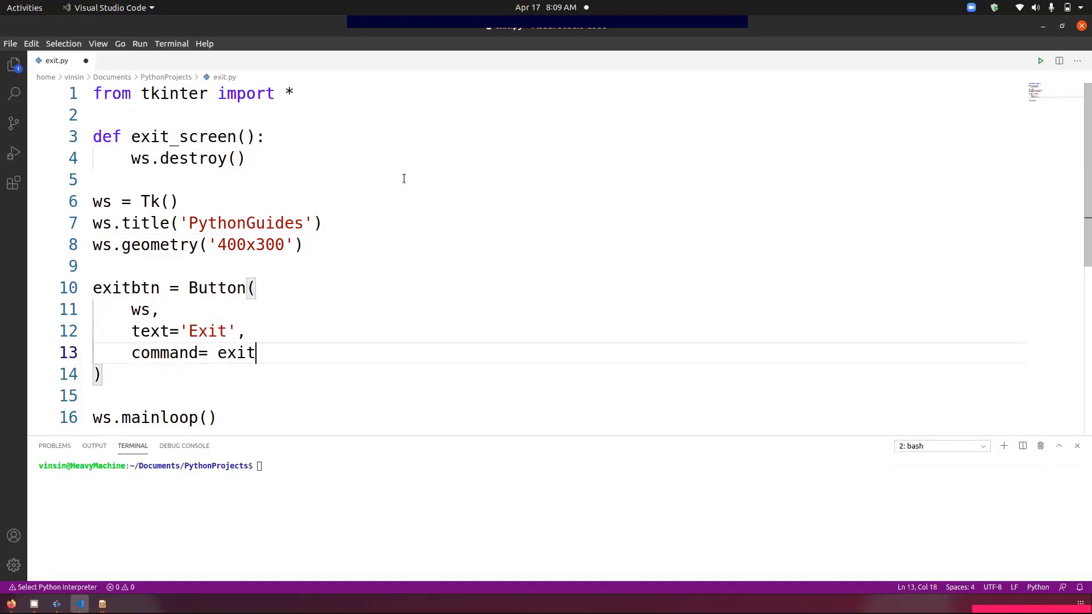
text(_screen)
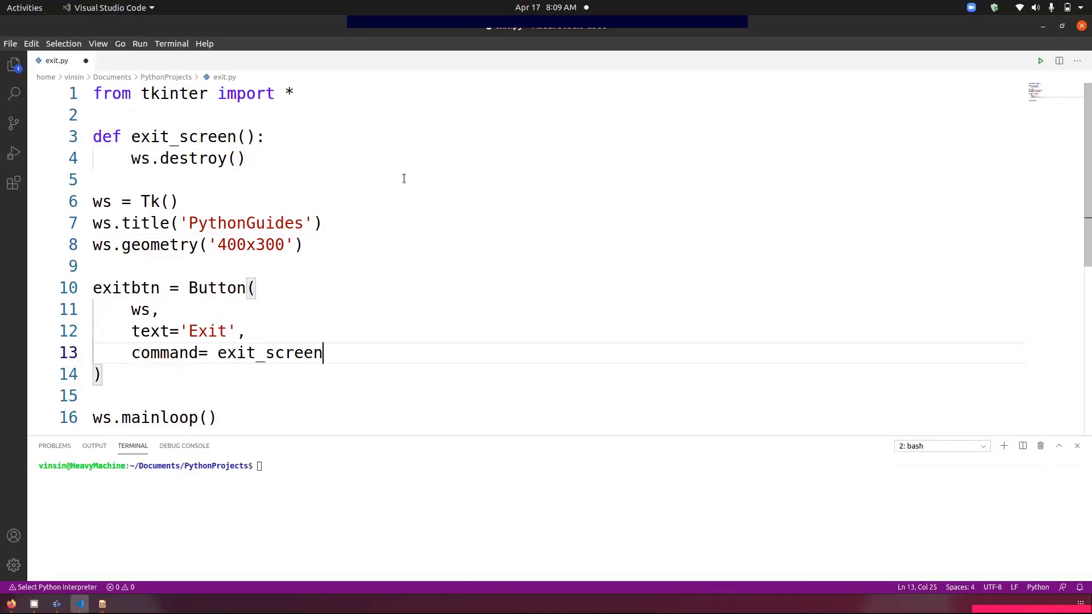
key(ctrl+s)
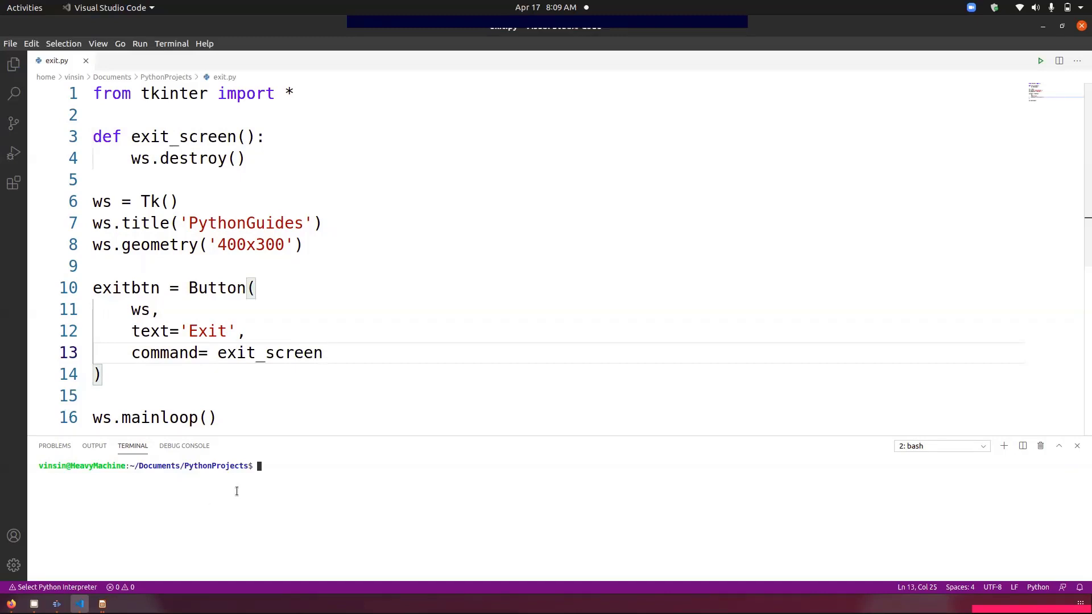
Step: Run python3 exit.py and close the PythonGuides window lacking an Exit button
text(python)
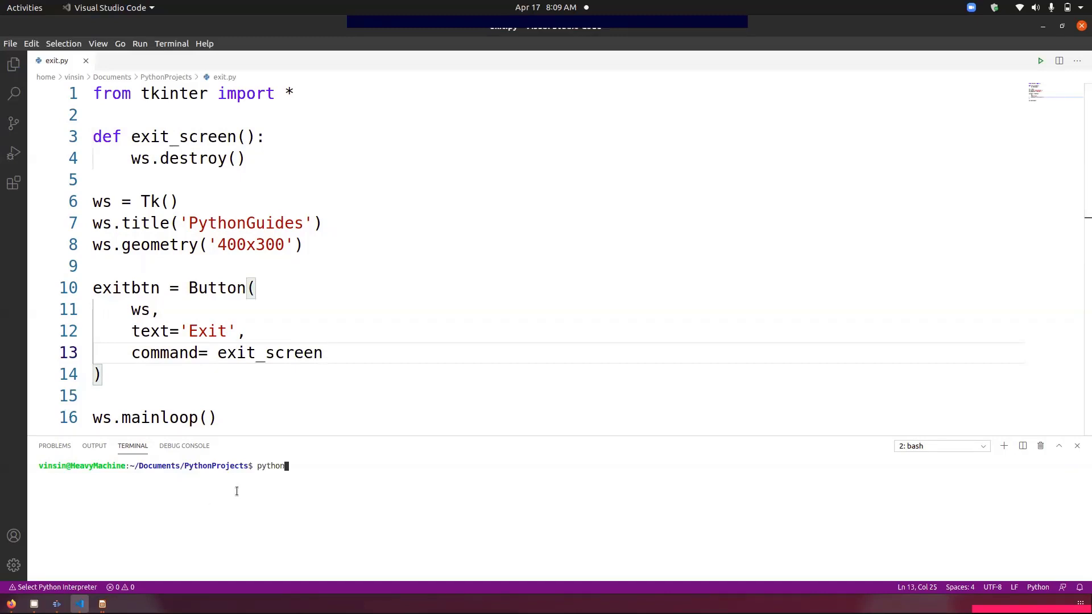
text(3)
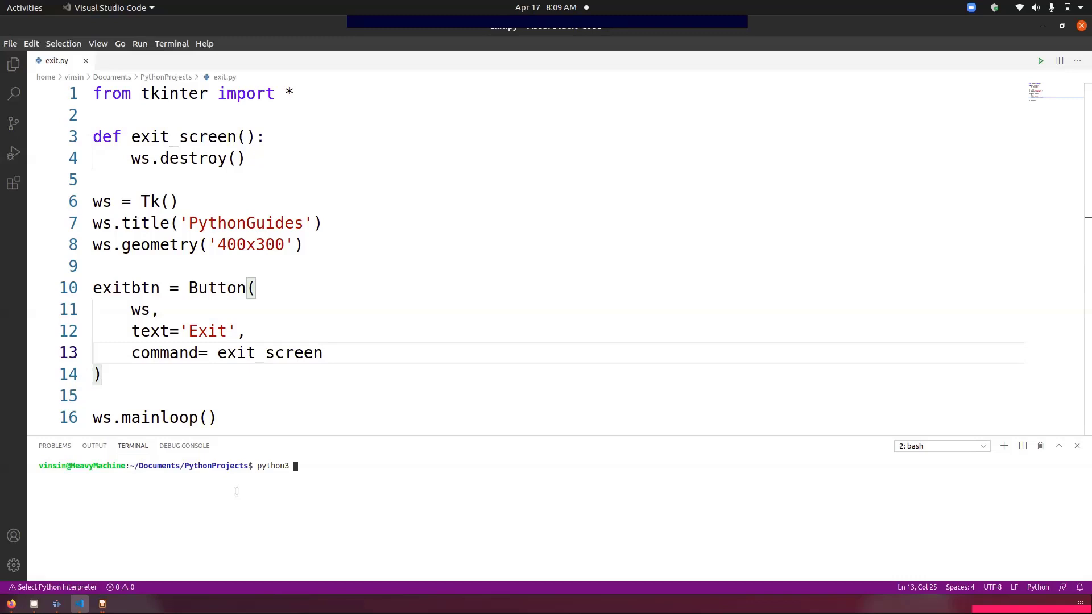
text(exit.py)
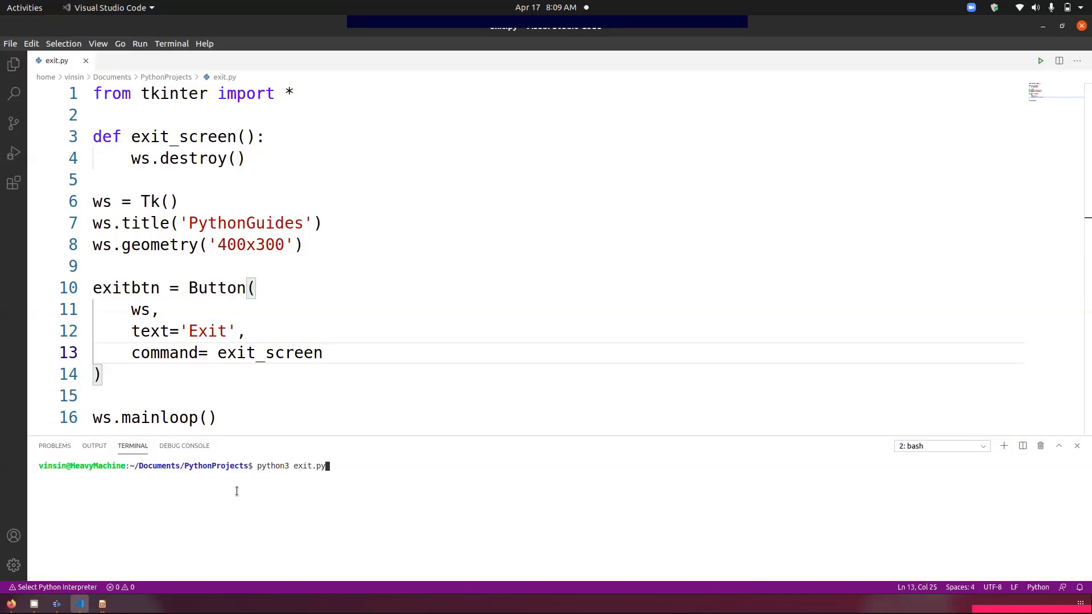
key(Return)
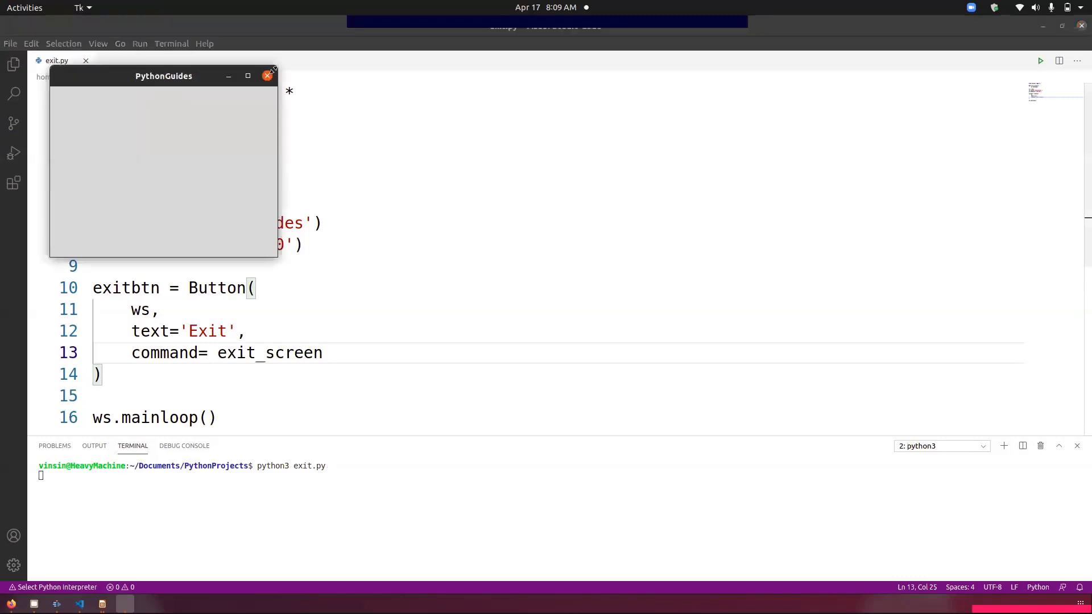
click(267, 75)
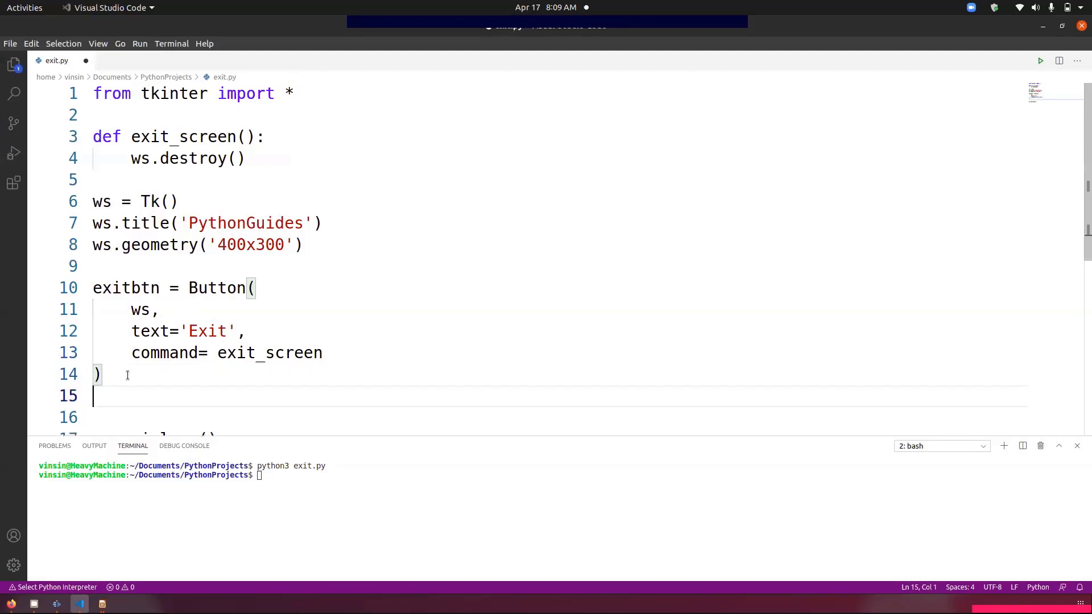
Step: Add exitbtn.pack(), then move the rerun window and confirm Exit closes it
text(exit)
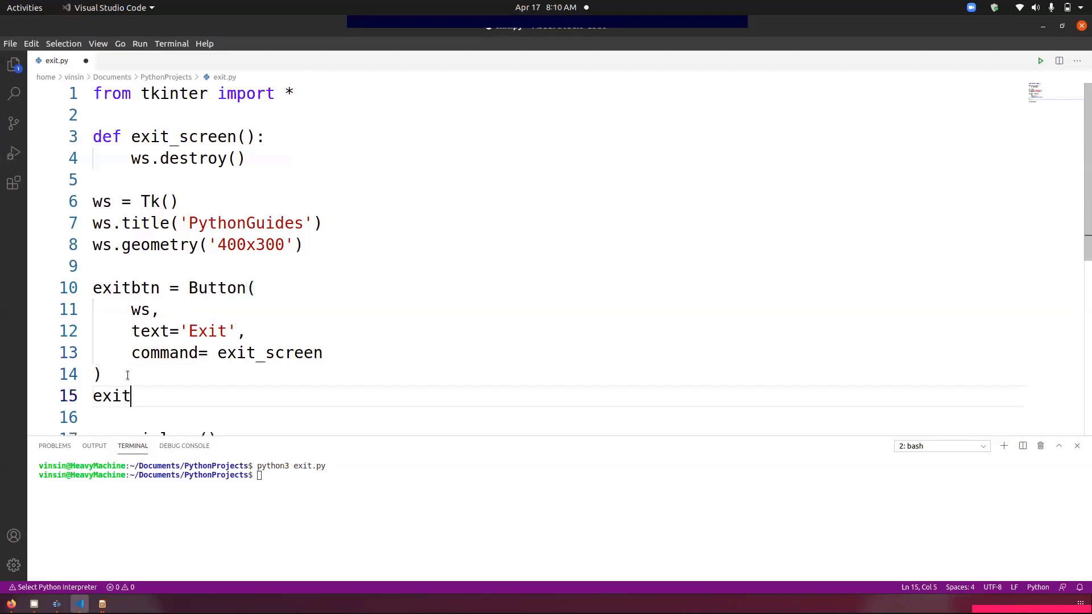
text(btn.pack)
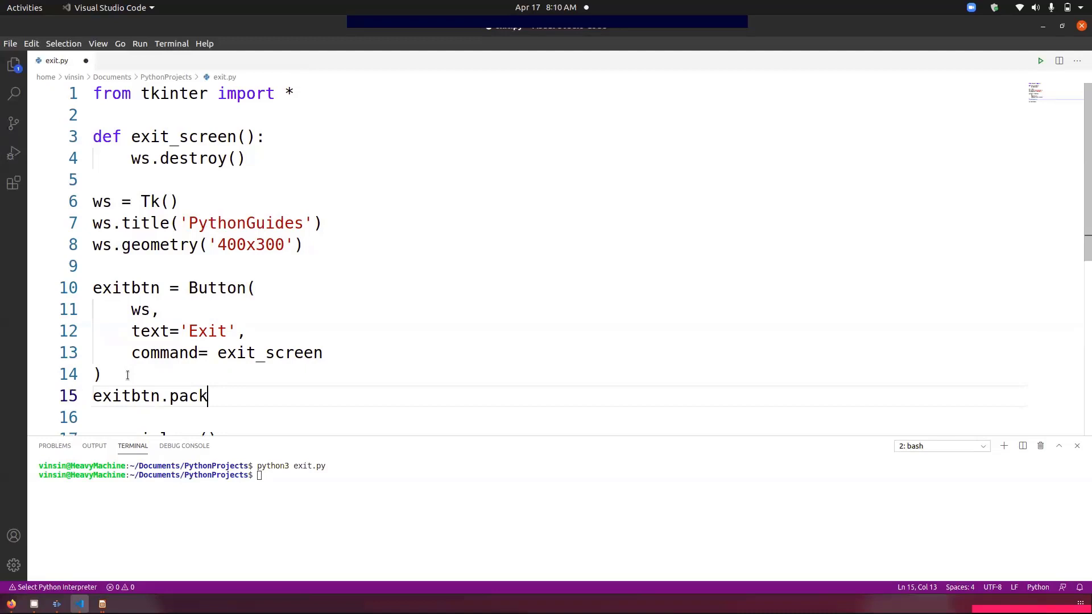
text(())
click(151, 474)
text(python3 exit.py)
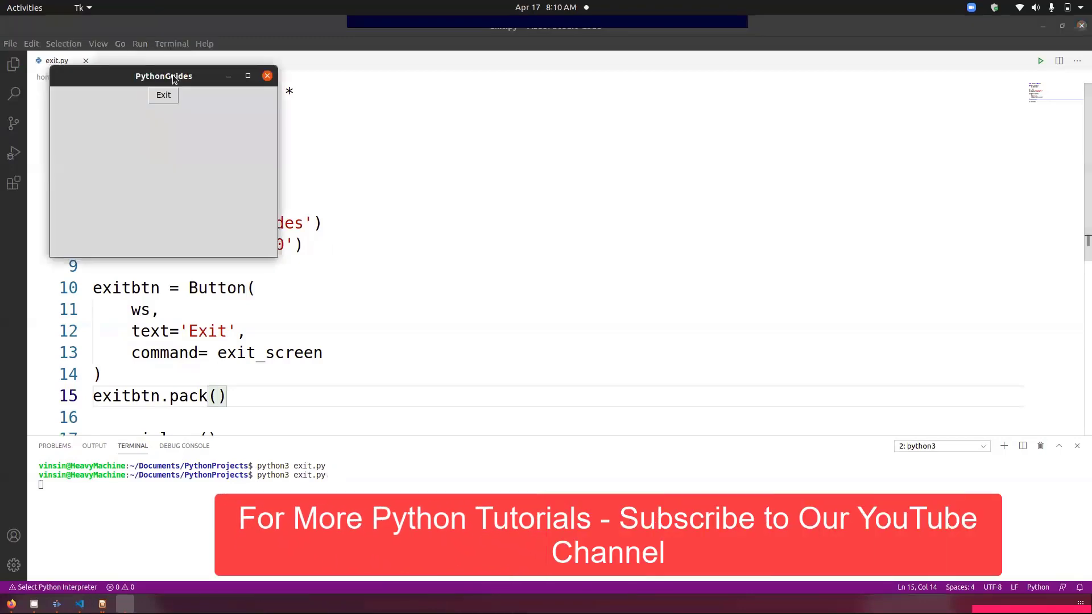
drag(164, 76, 347, 201)
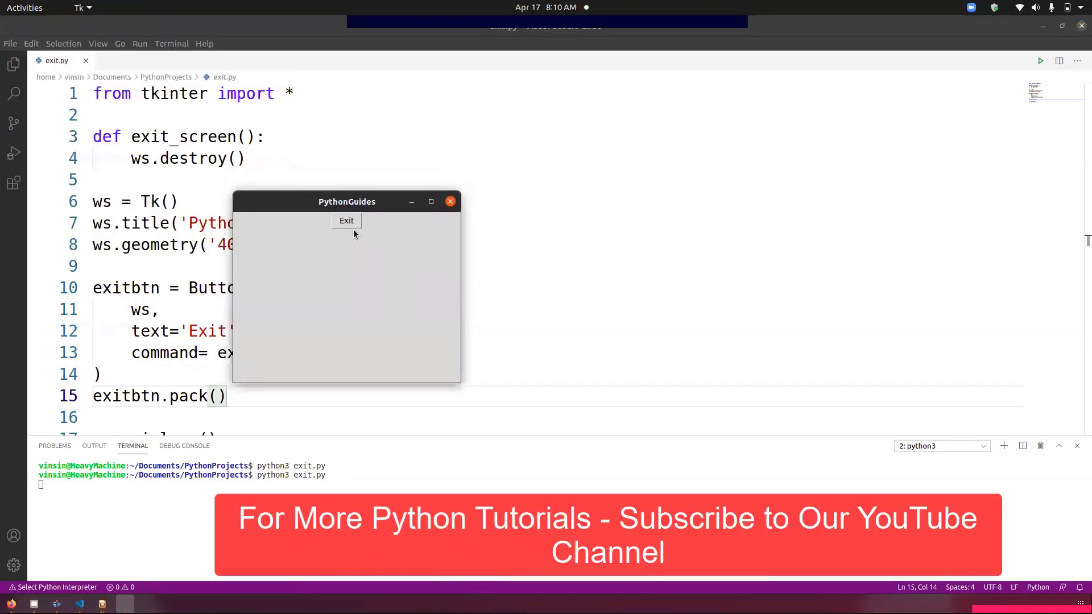
mouse_move(347, 221)
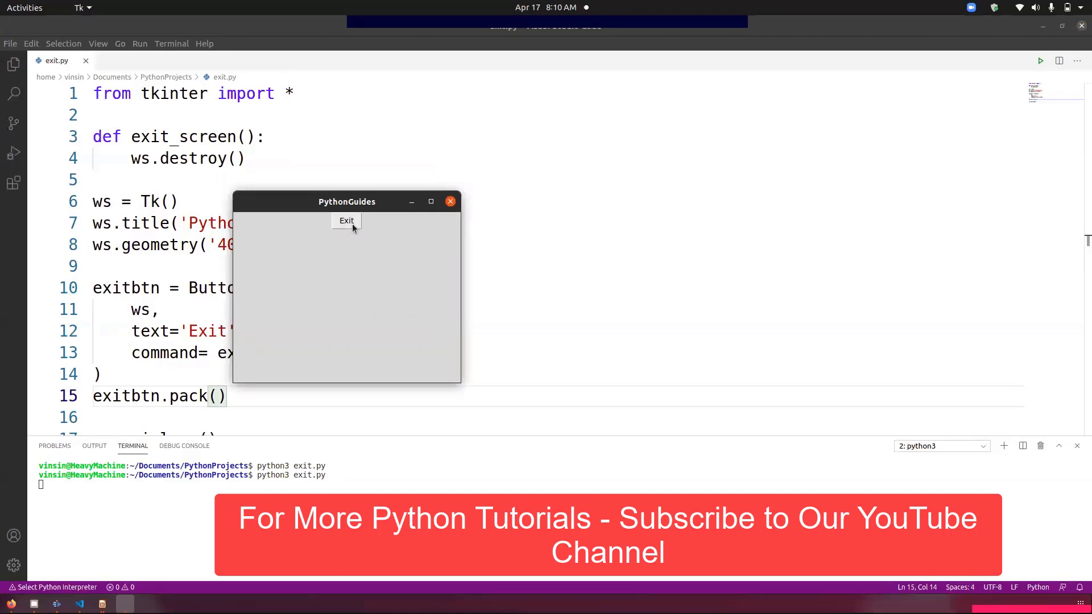
click(346, 220)
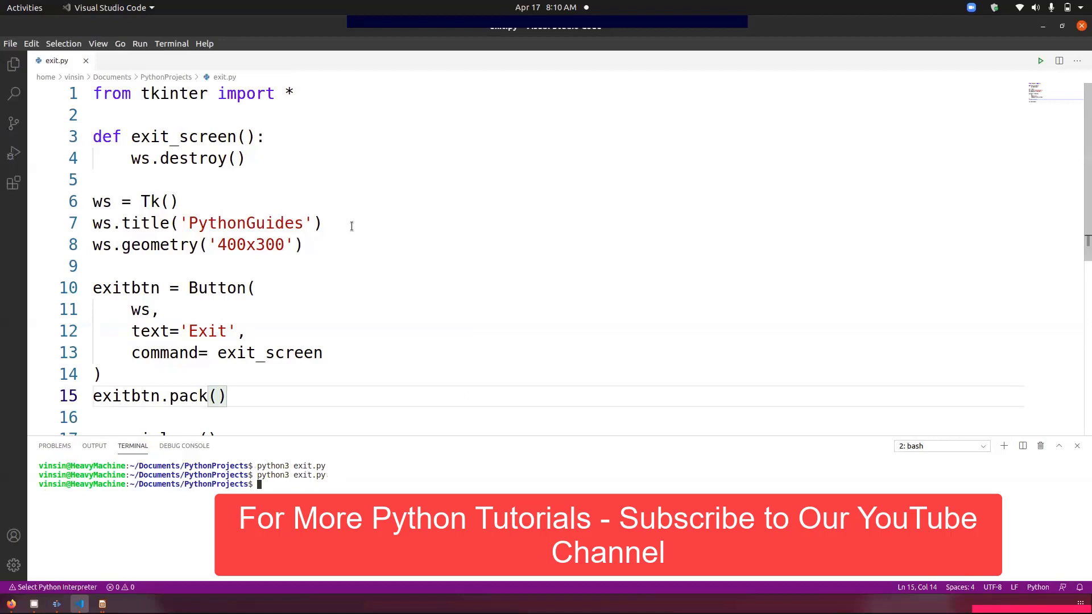
mouse_move(321, 286)
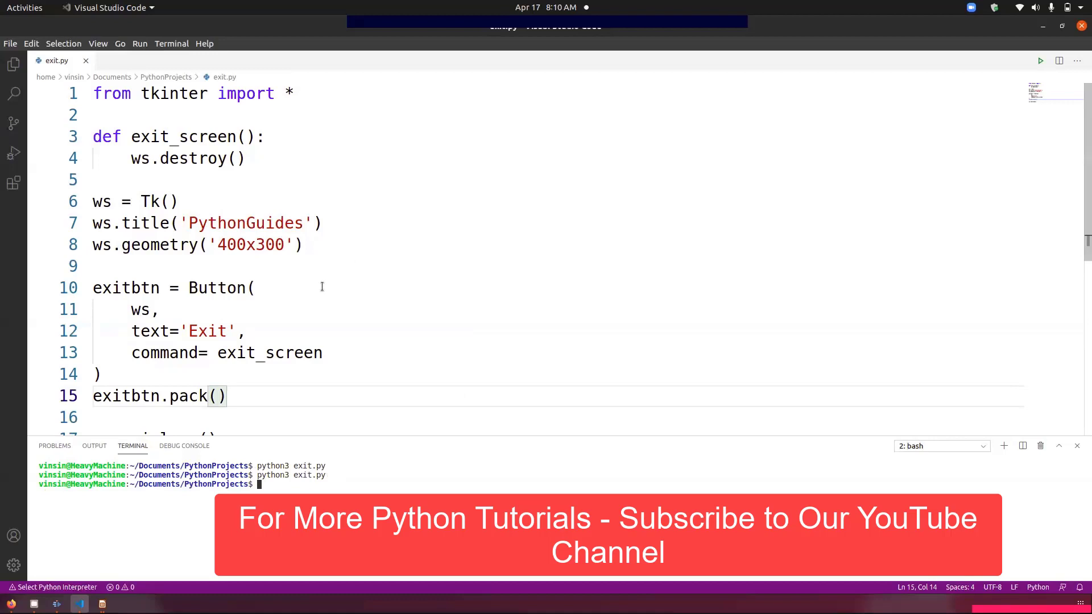
mouse_move(238, 158)
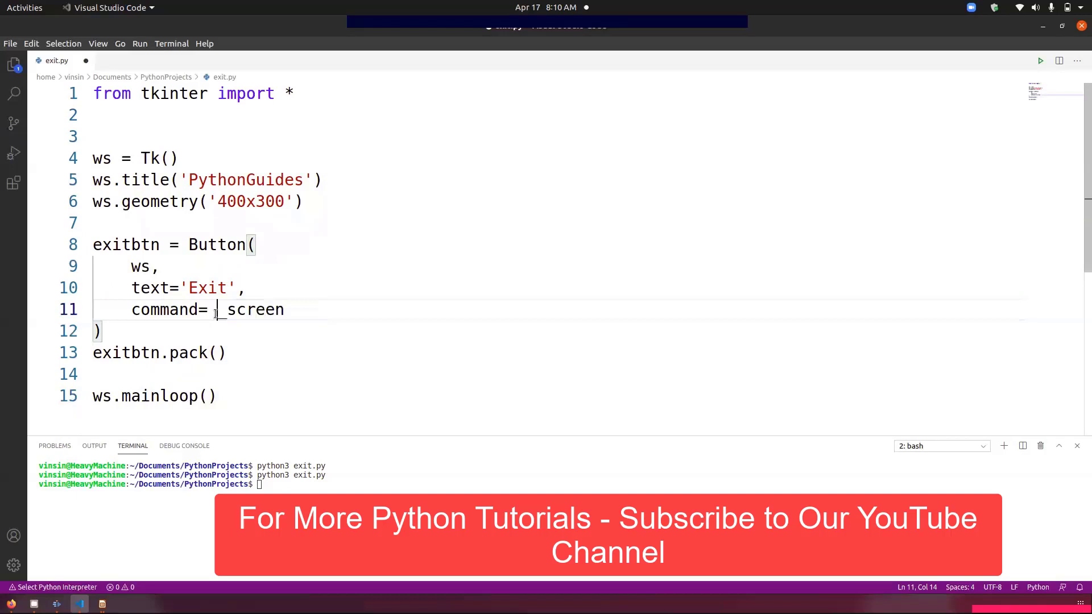
Step: Change the command to lambda: ws.destroy() and type python3 exit.py in the terminal
key(BackSpace)
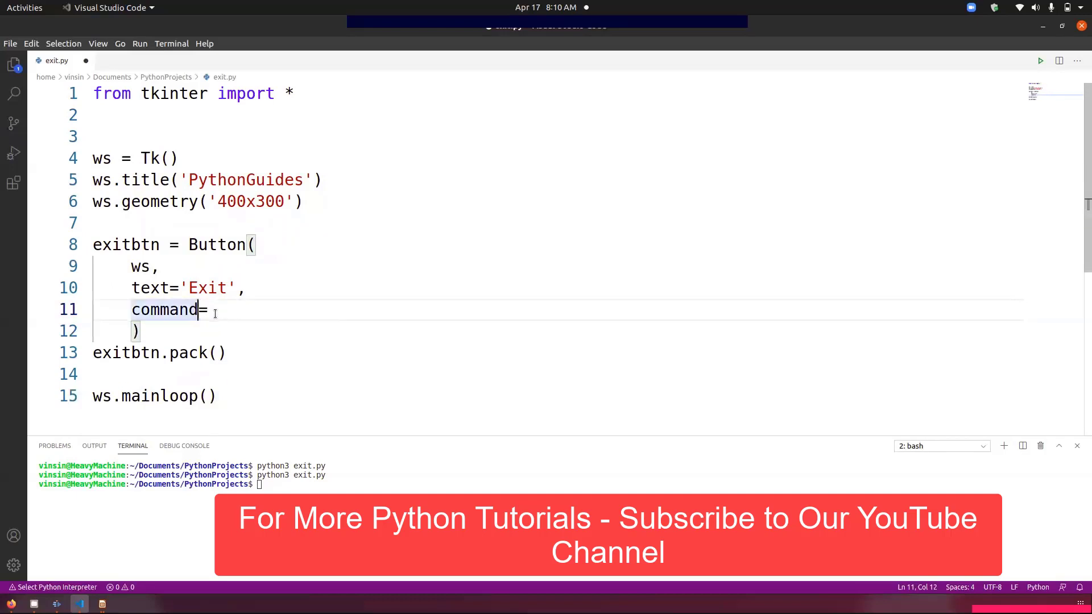
text(lam)
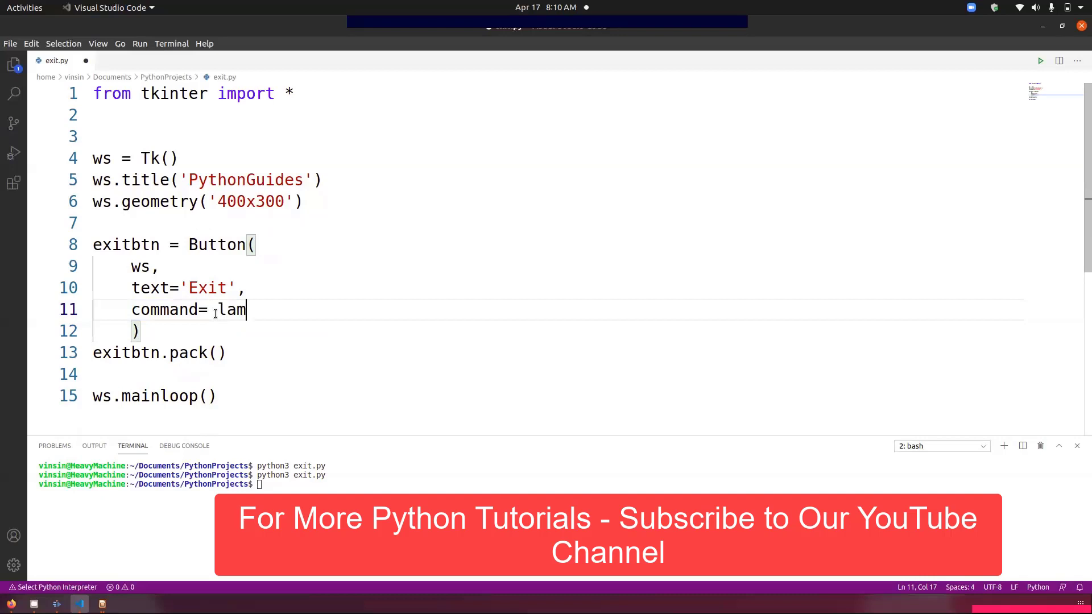
text(b)
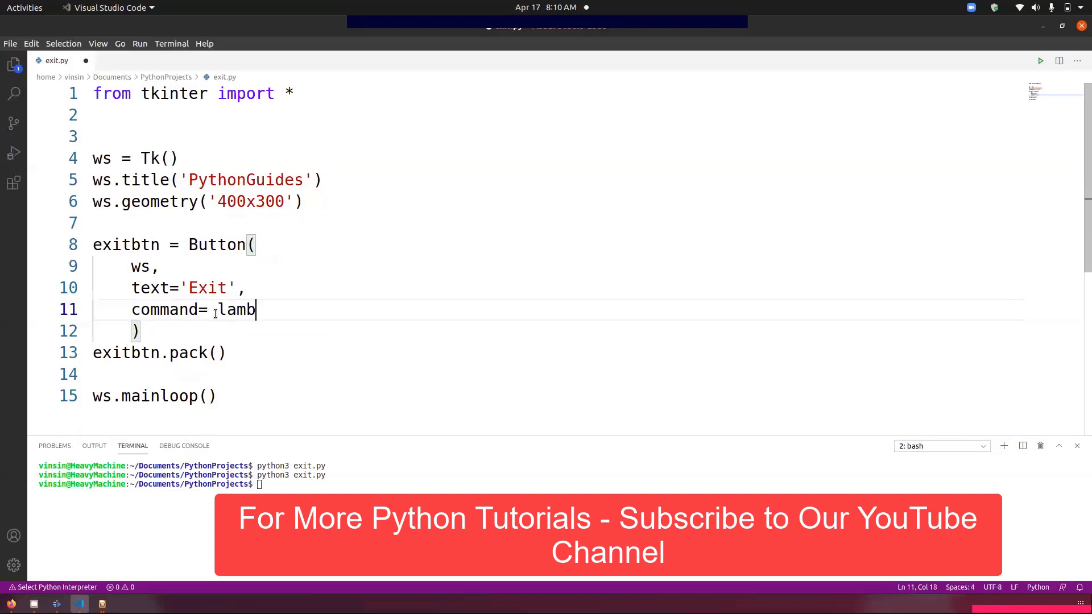
text(da :)
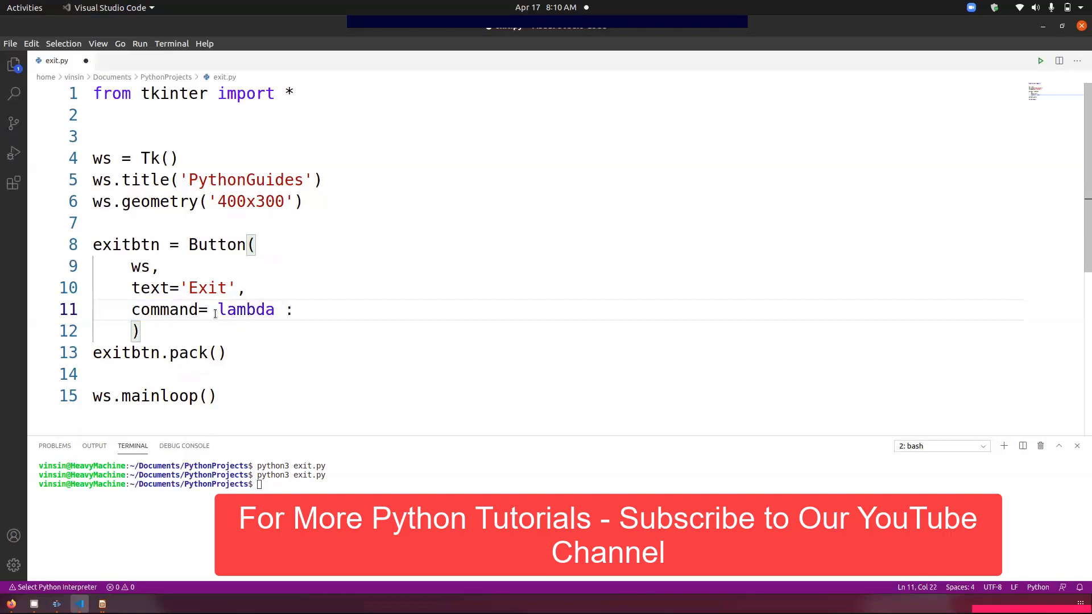
key(BackSpace)
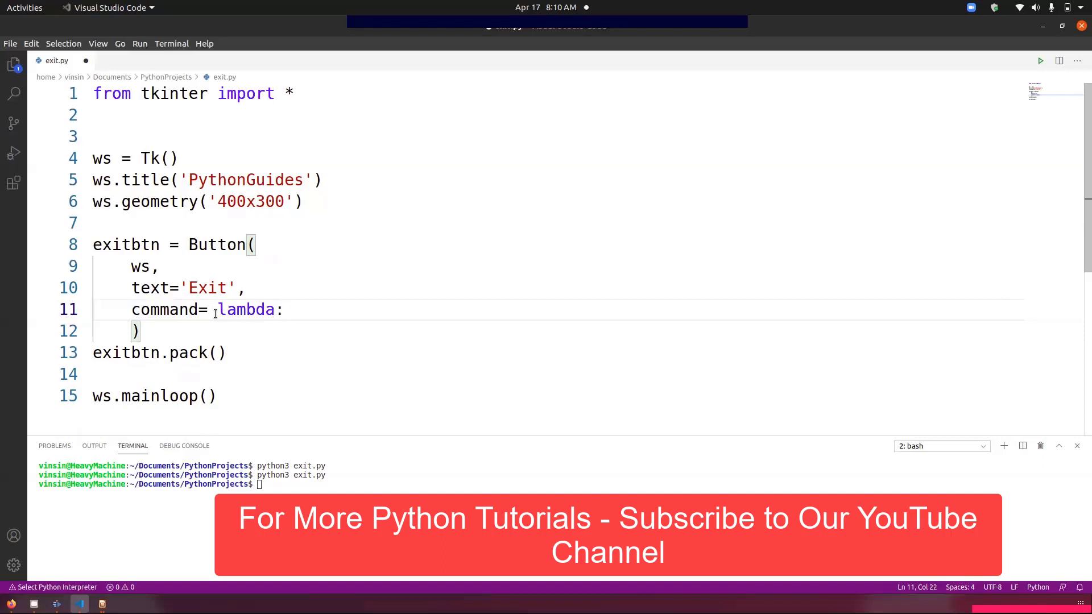
text(ws,)
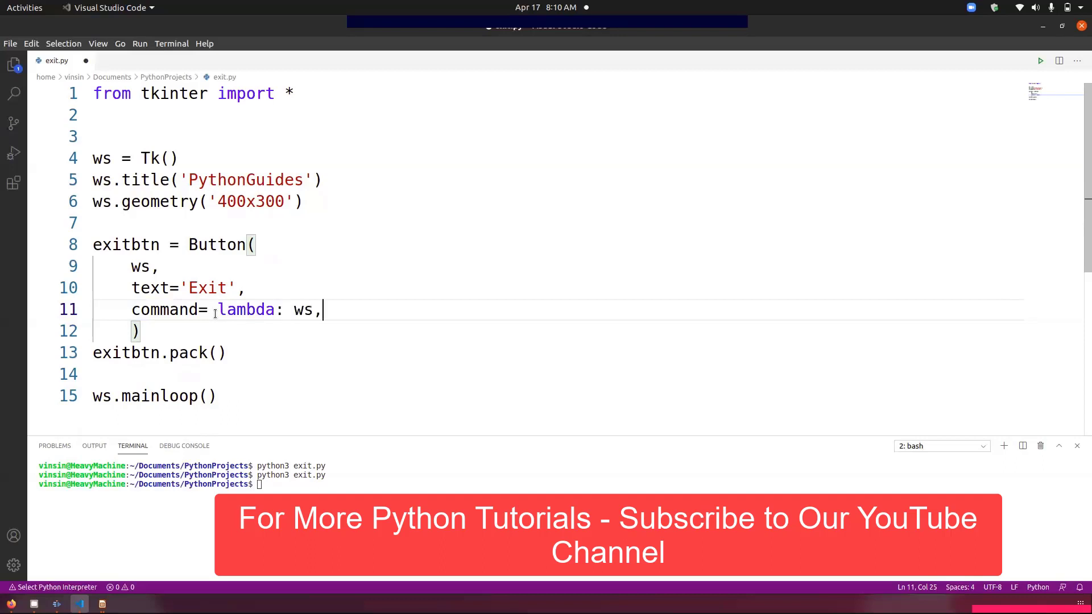
text(.dest)
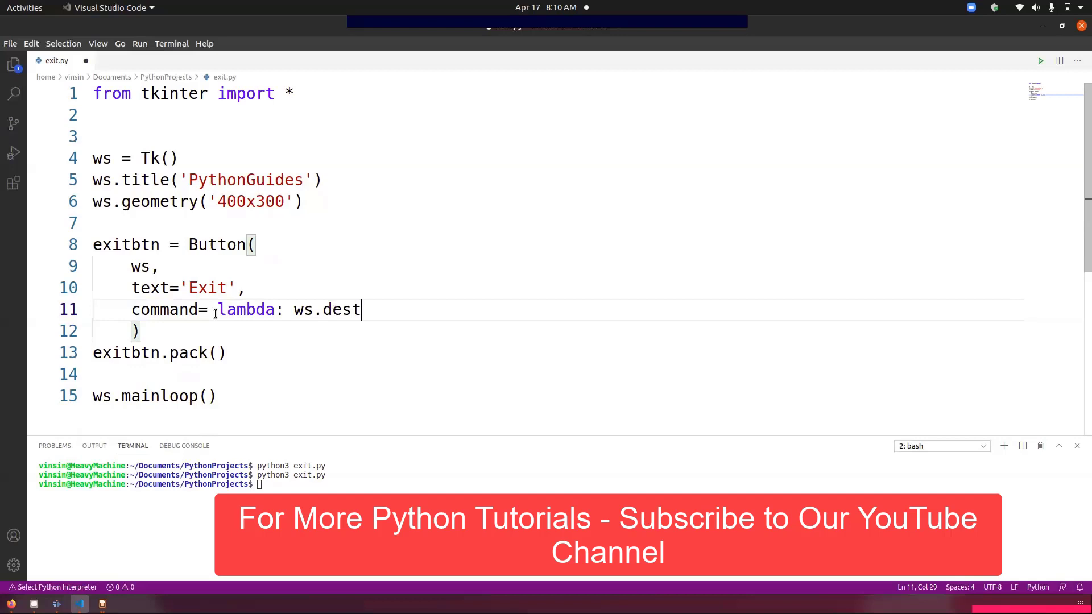
text(ro)
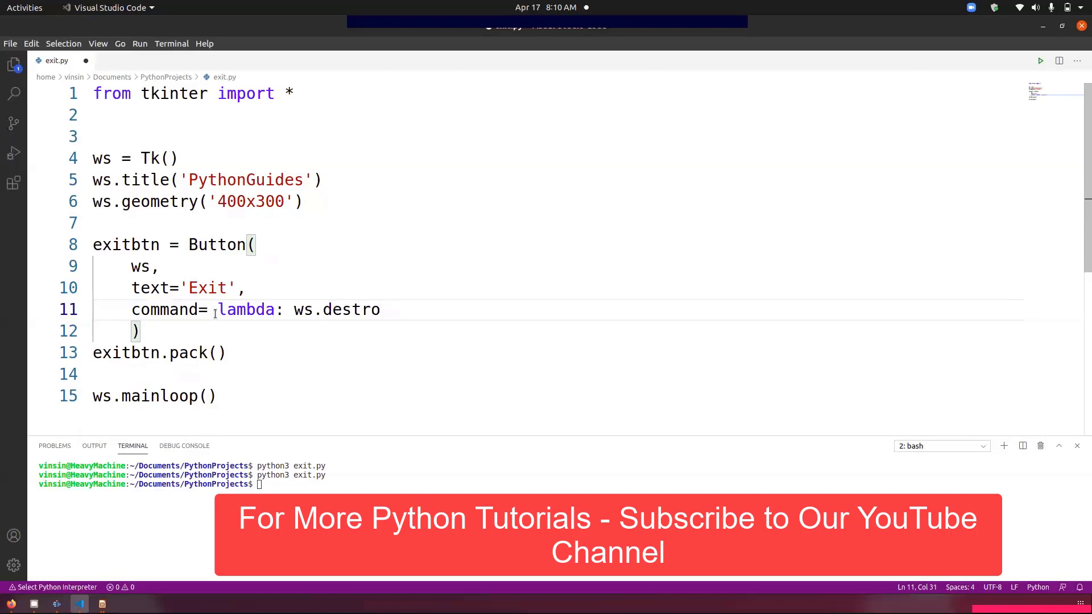
text(y())
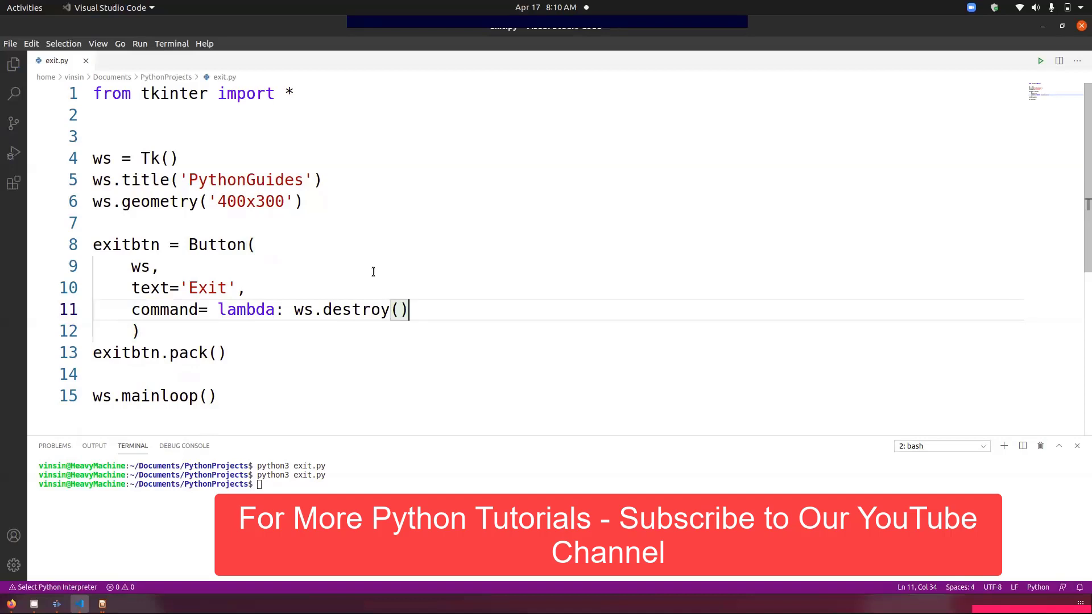
text(python3 exit.py)
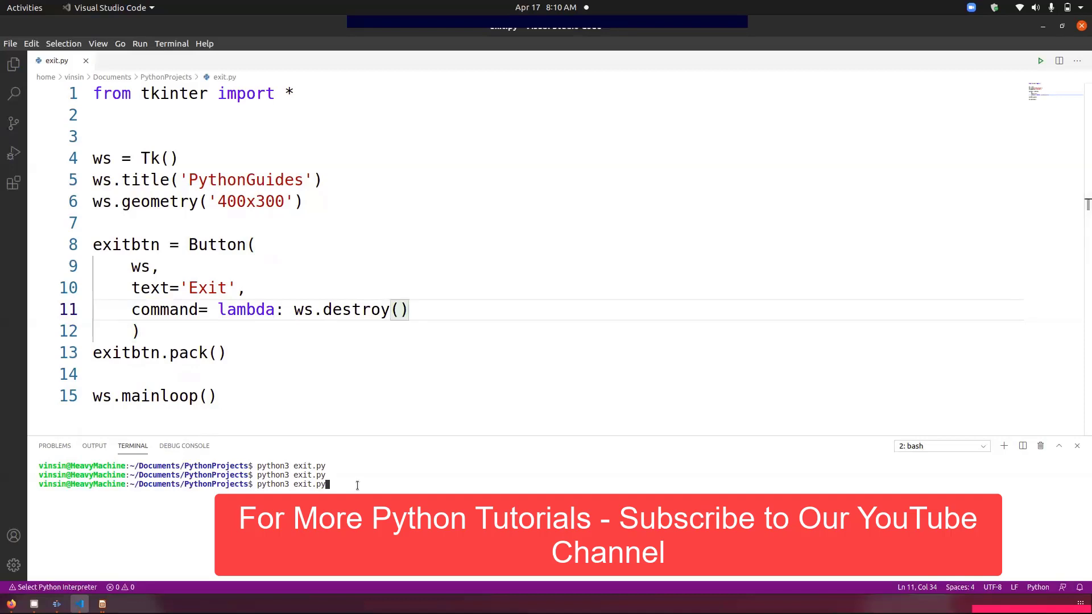
Step: Run python3 exit.py and confirm the lambda Exit button closes the window
key(Return)
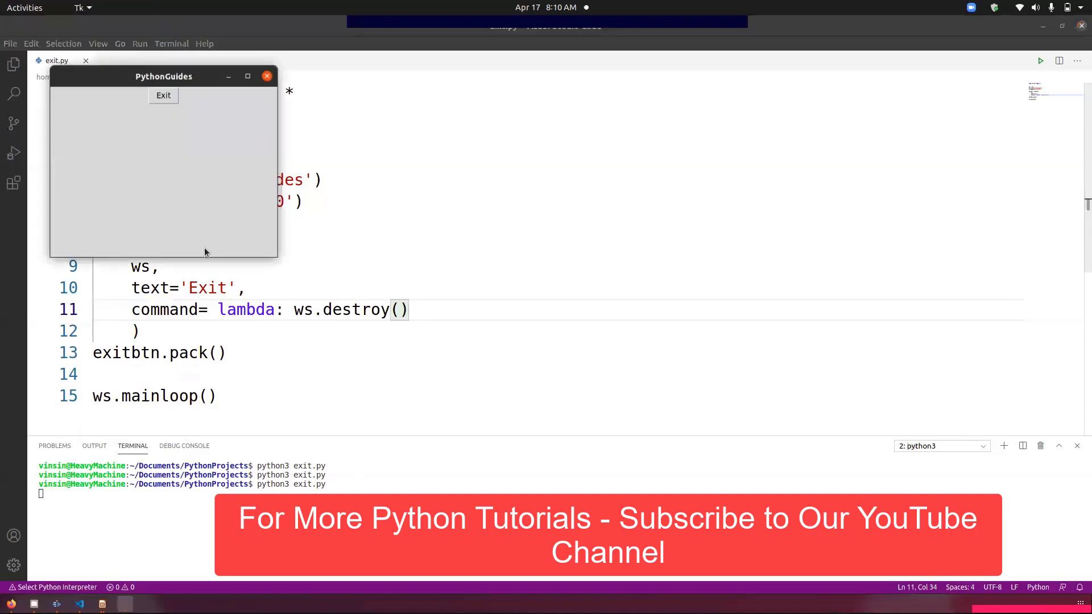
mouse_move(163, 96)
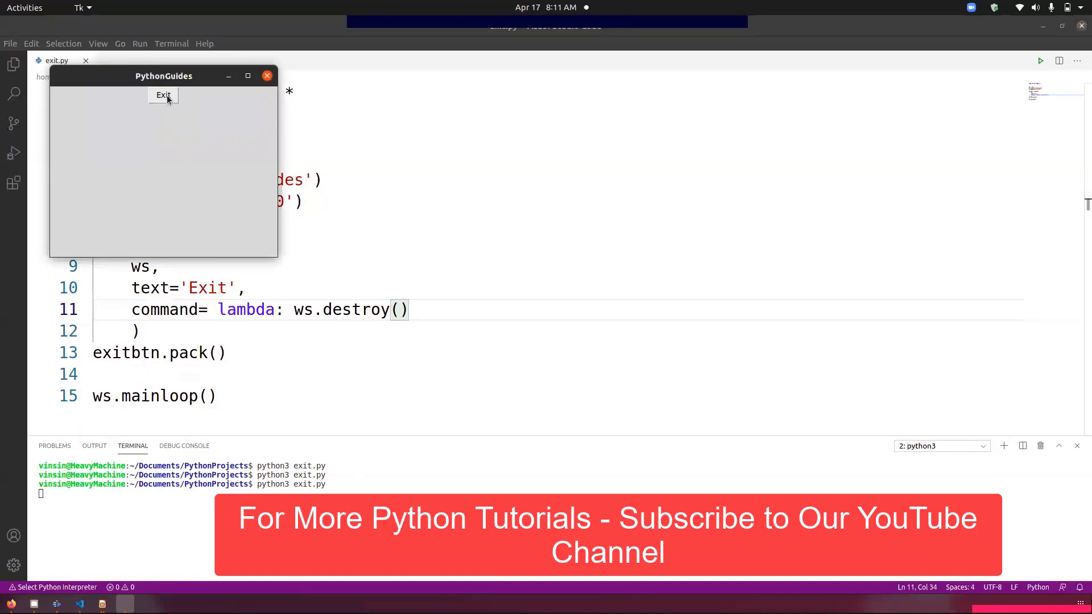
click(163, 95)
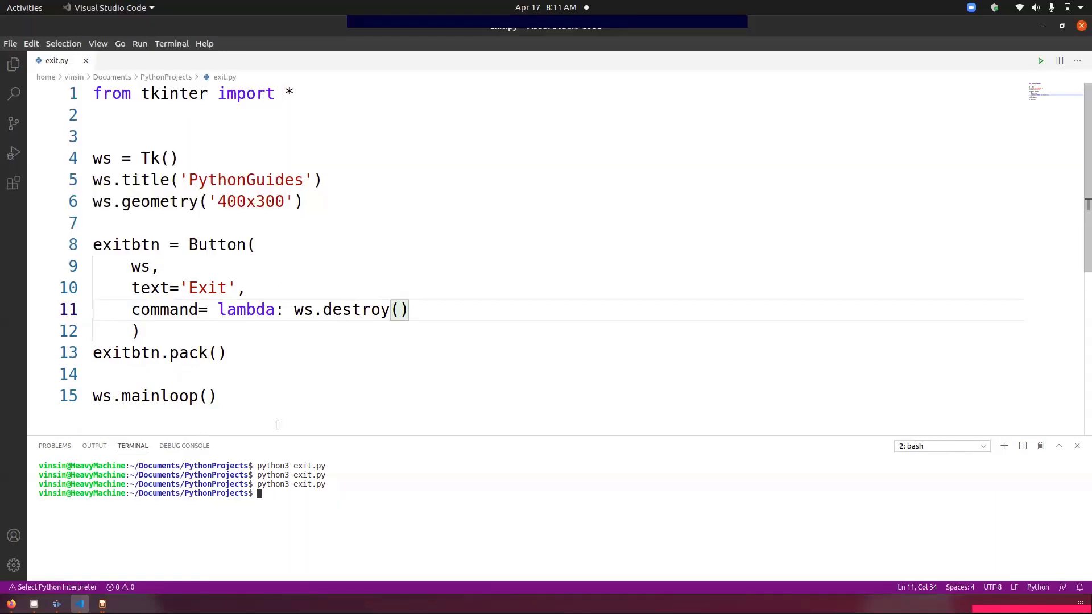